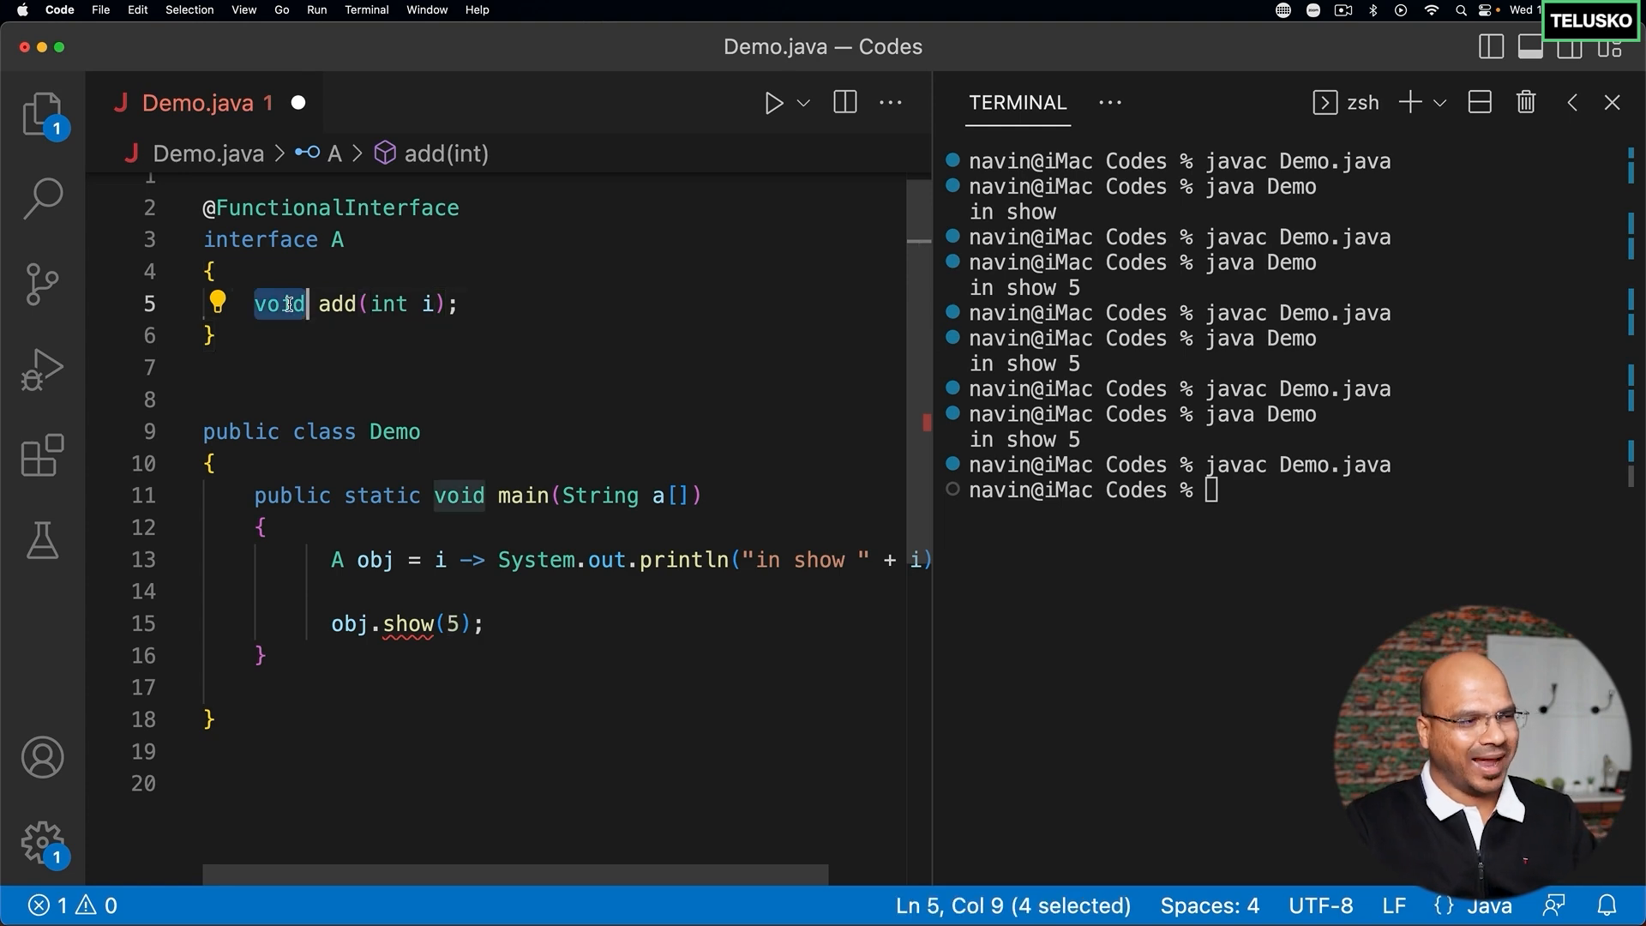
- Make interface A's method int add(int i, int j), returning int with a second parameter
{"action": "type", "text": "int"}
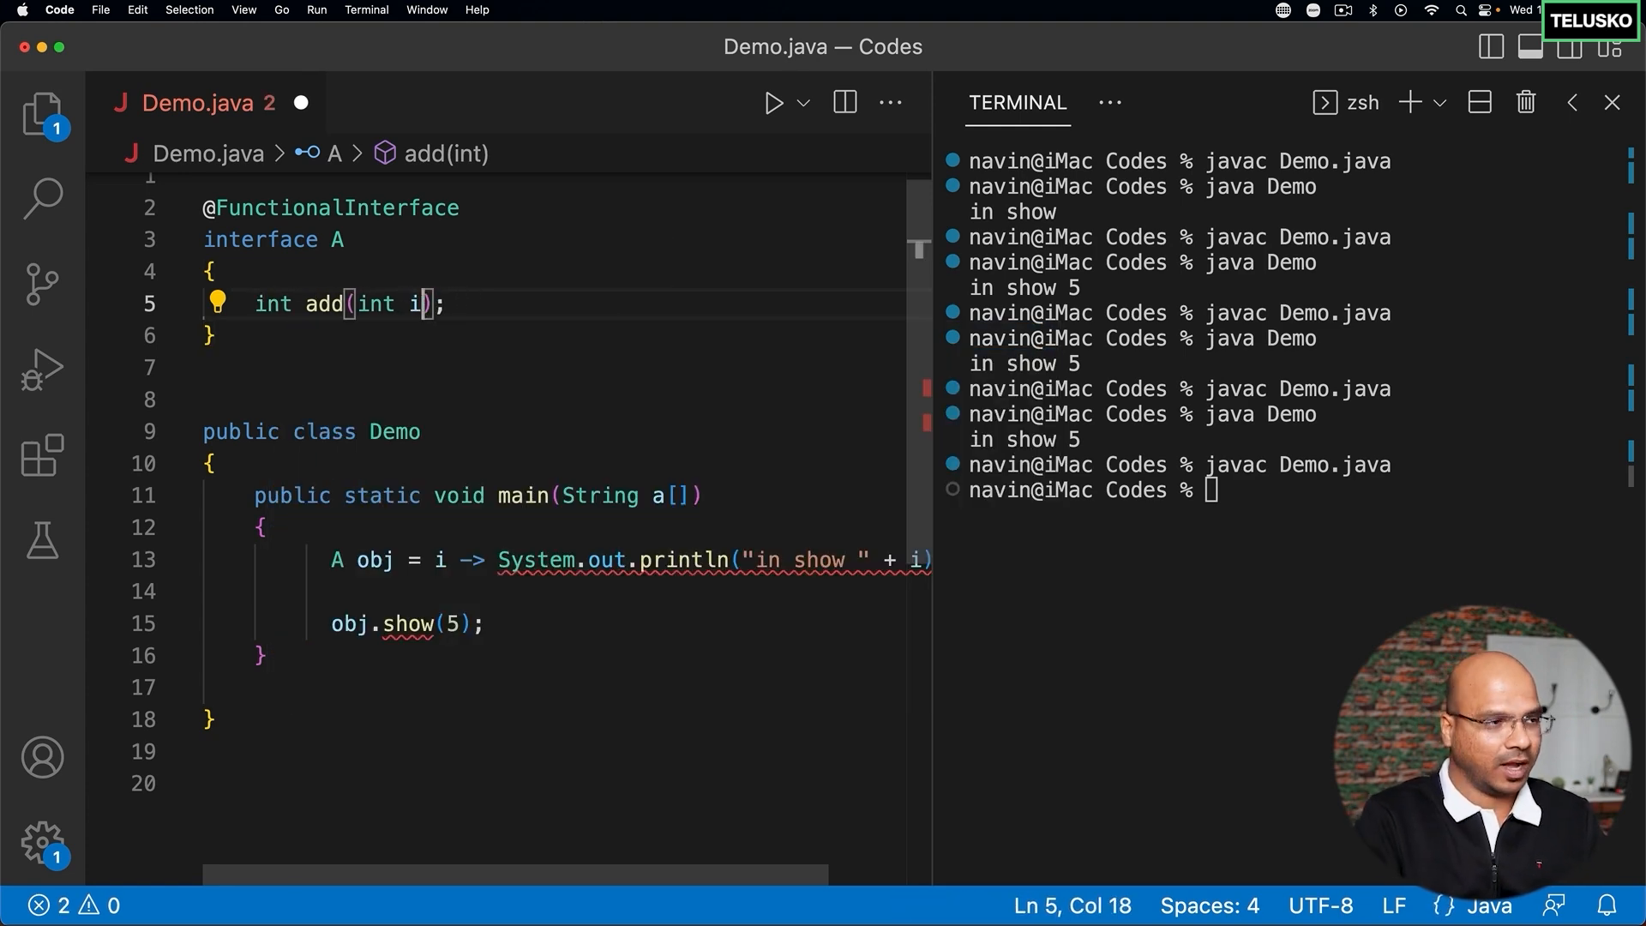
{"action": "type", "text": ",int j"}
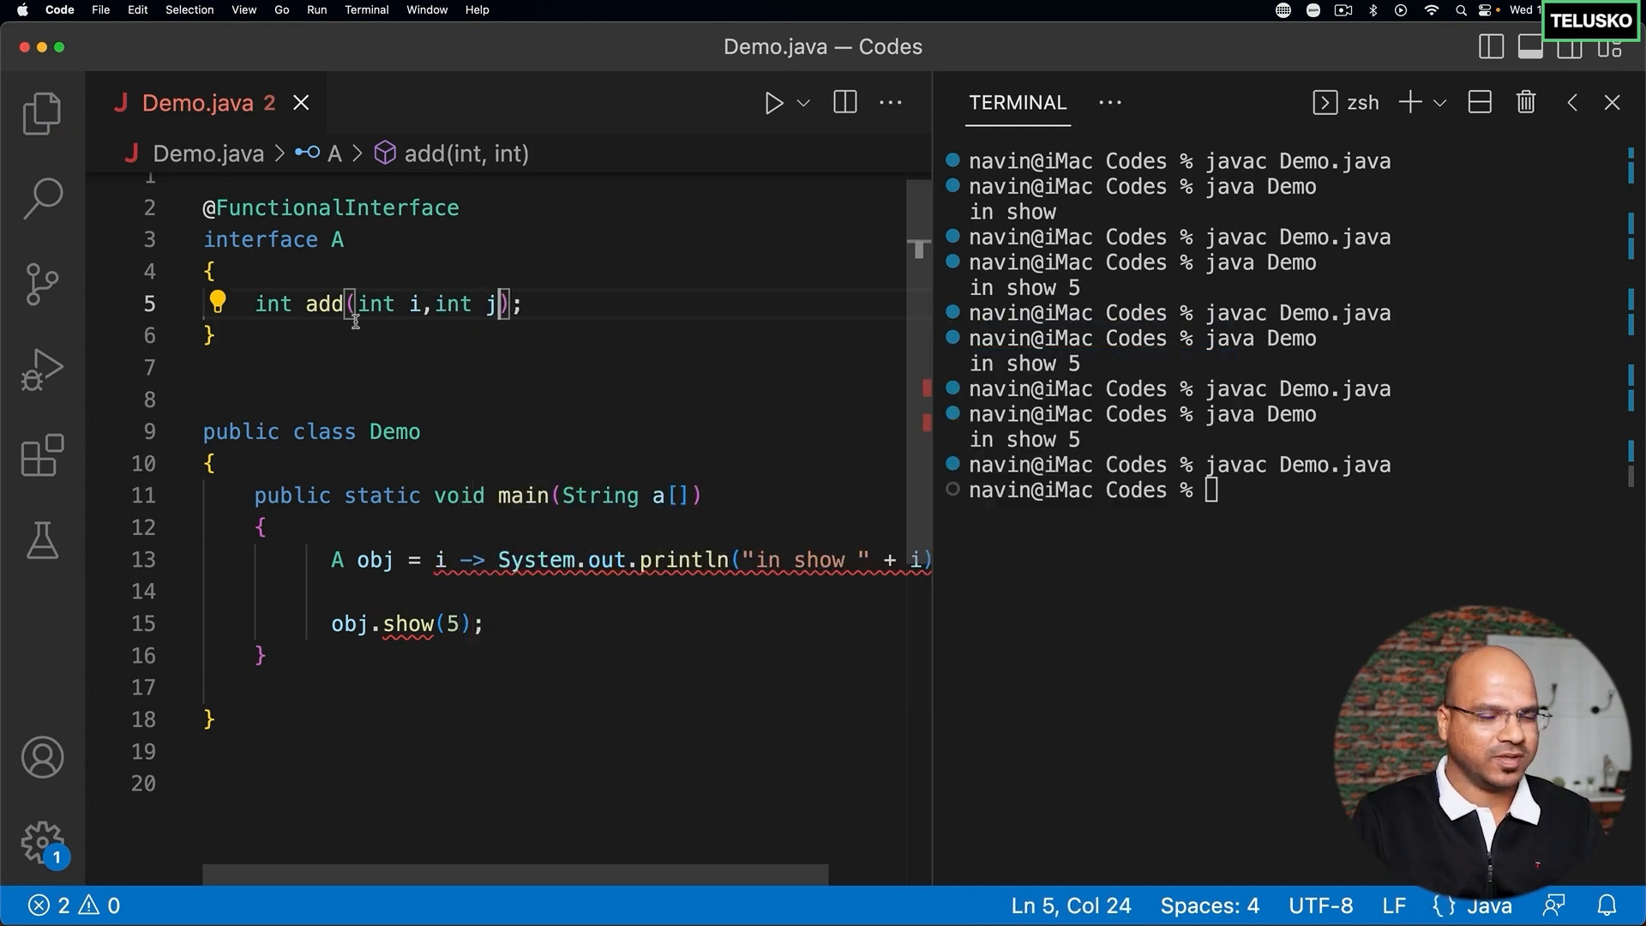
{"action": "mouse_move", "coordinate": [317, 553]}
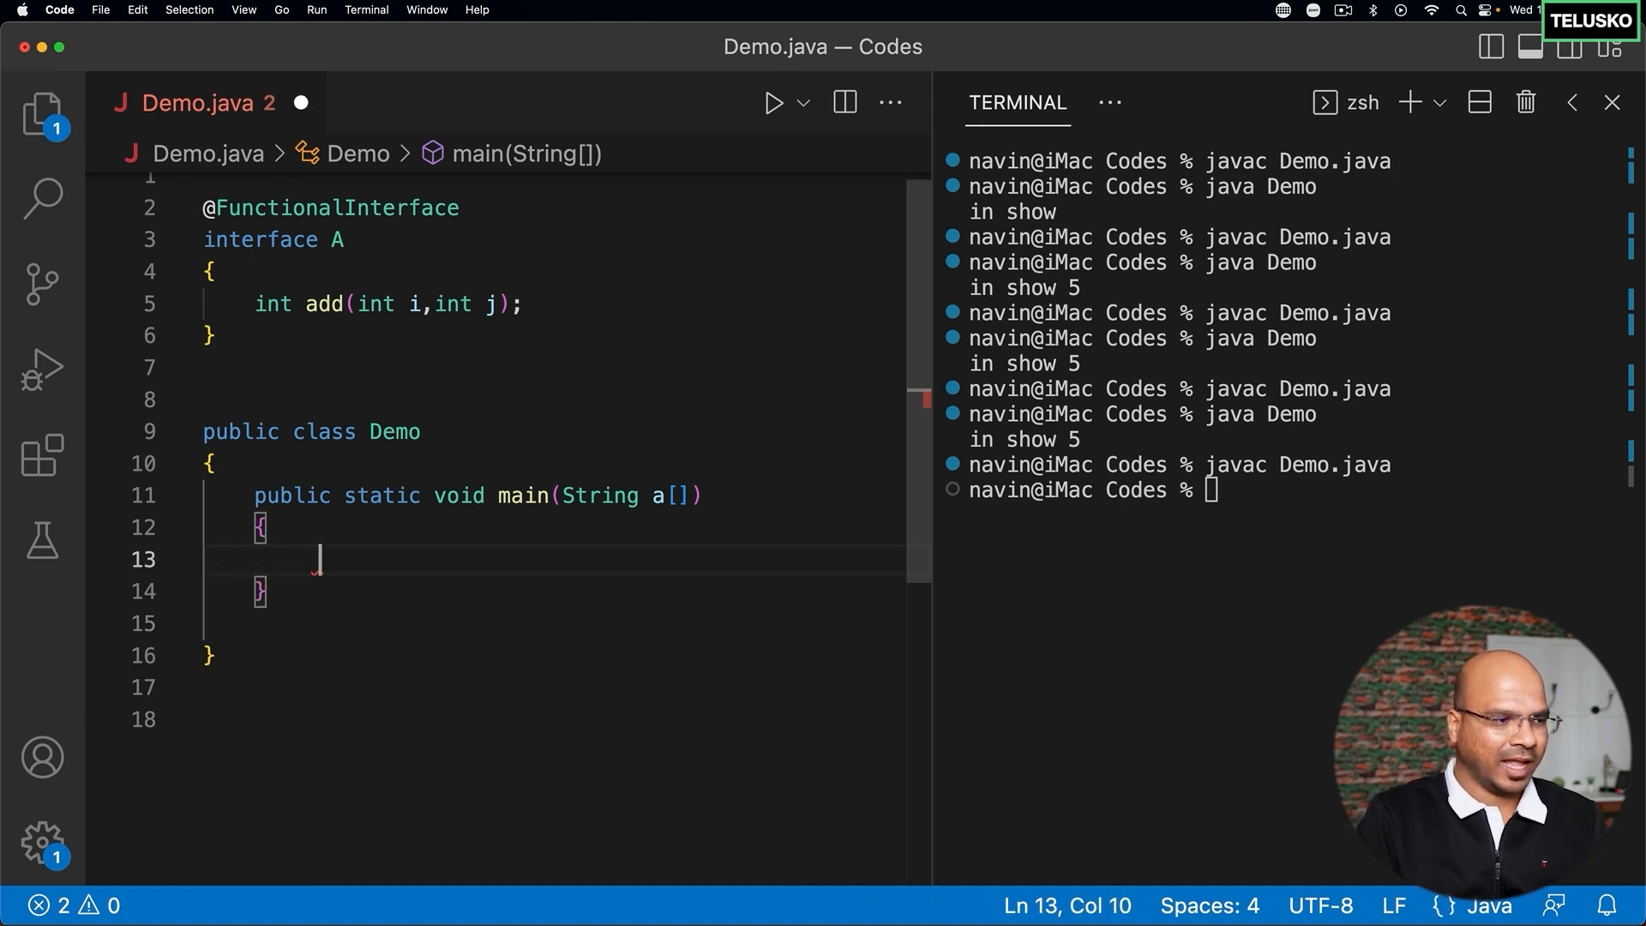
- Create obj as a new anonymous A class declaring public int add method
{"action": "type", "text": "A"}
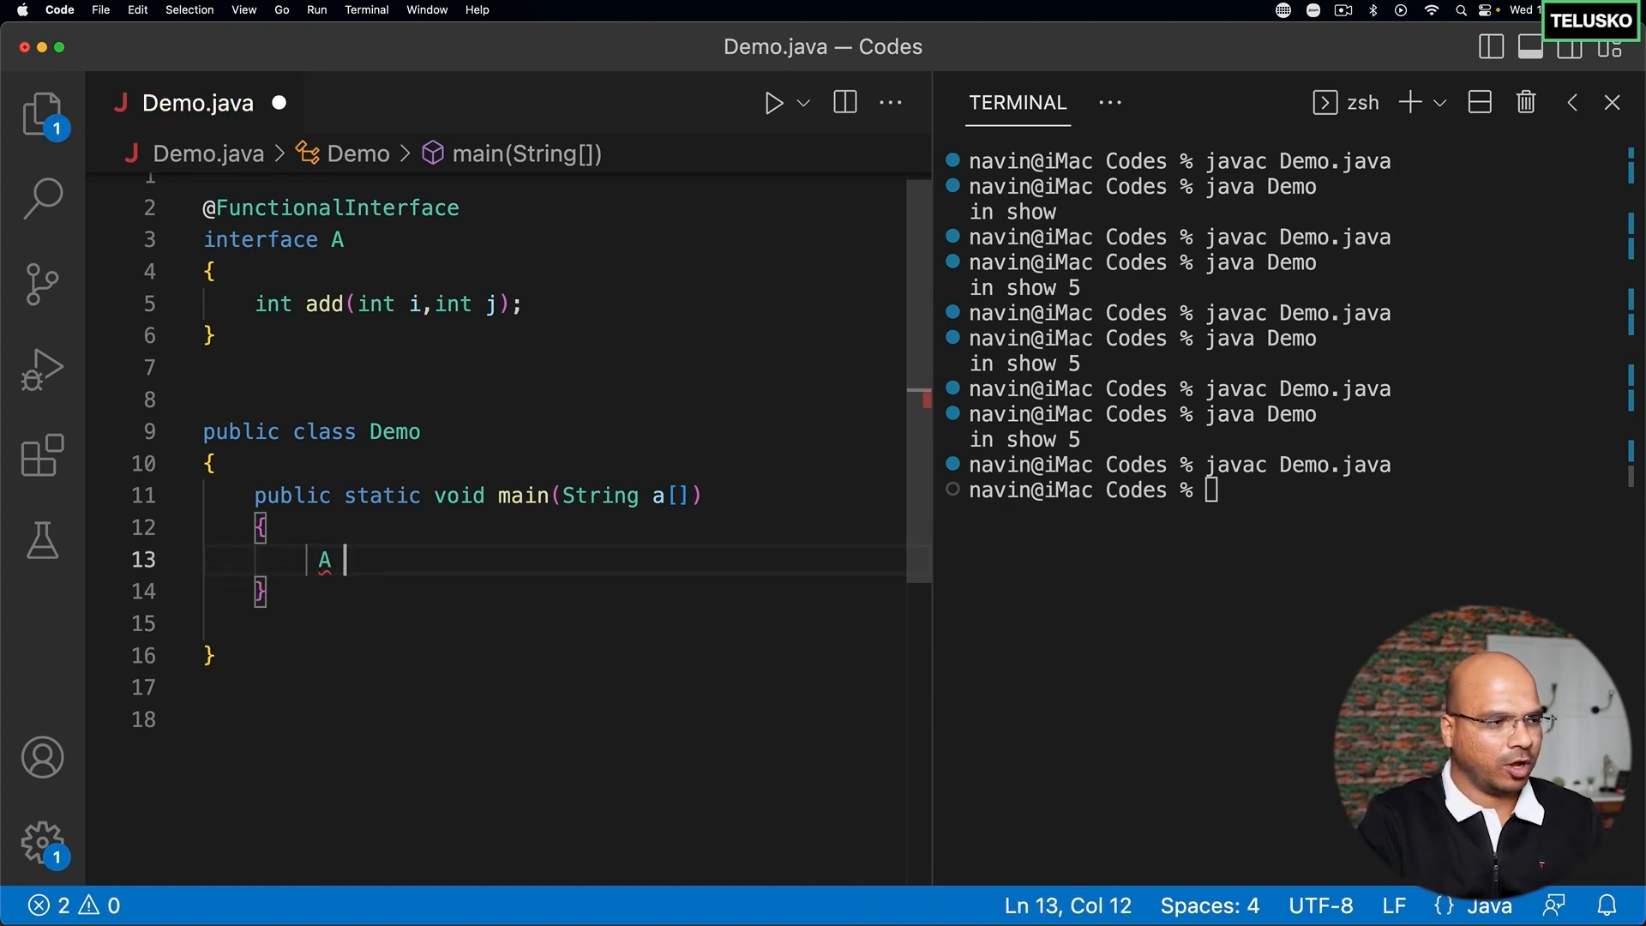
{"action": "type", "text": "obj = new A(){"}
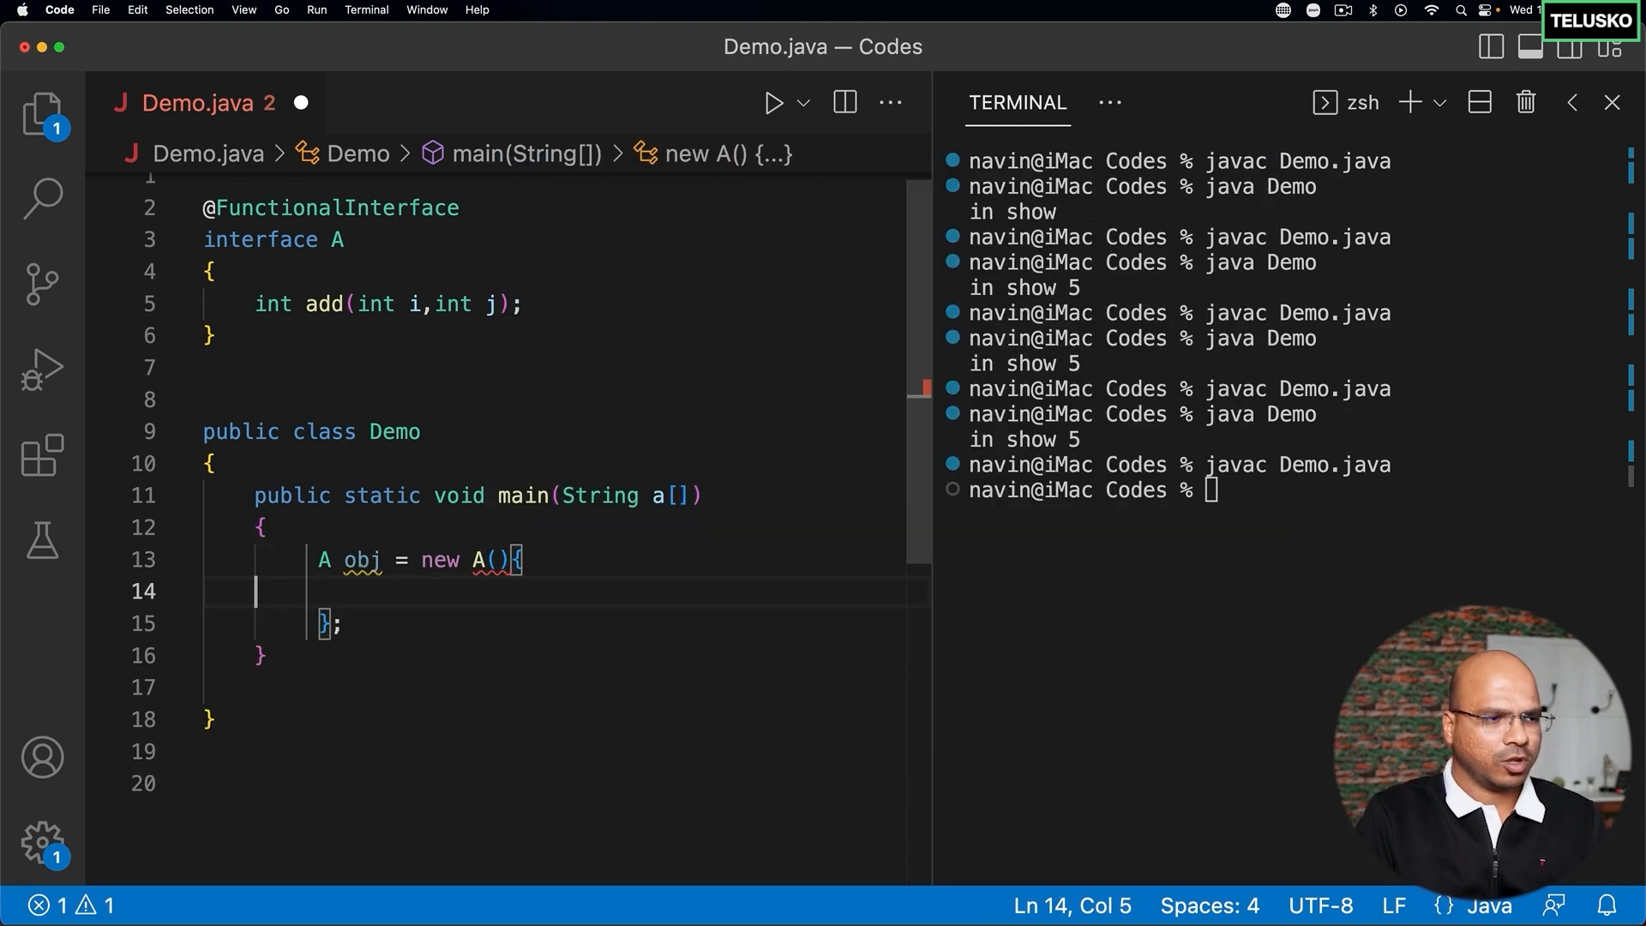
{"action": "key", "text": "Return"}
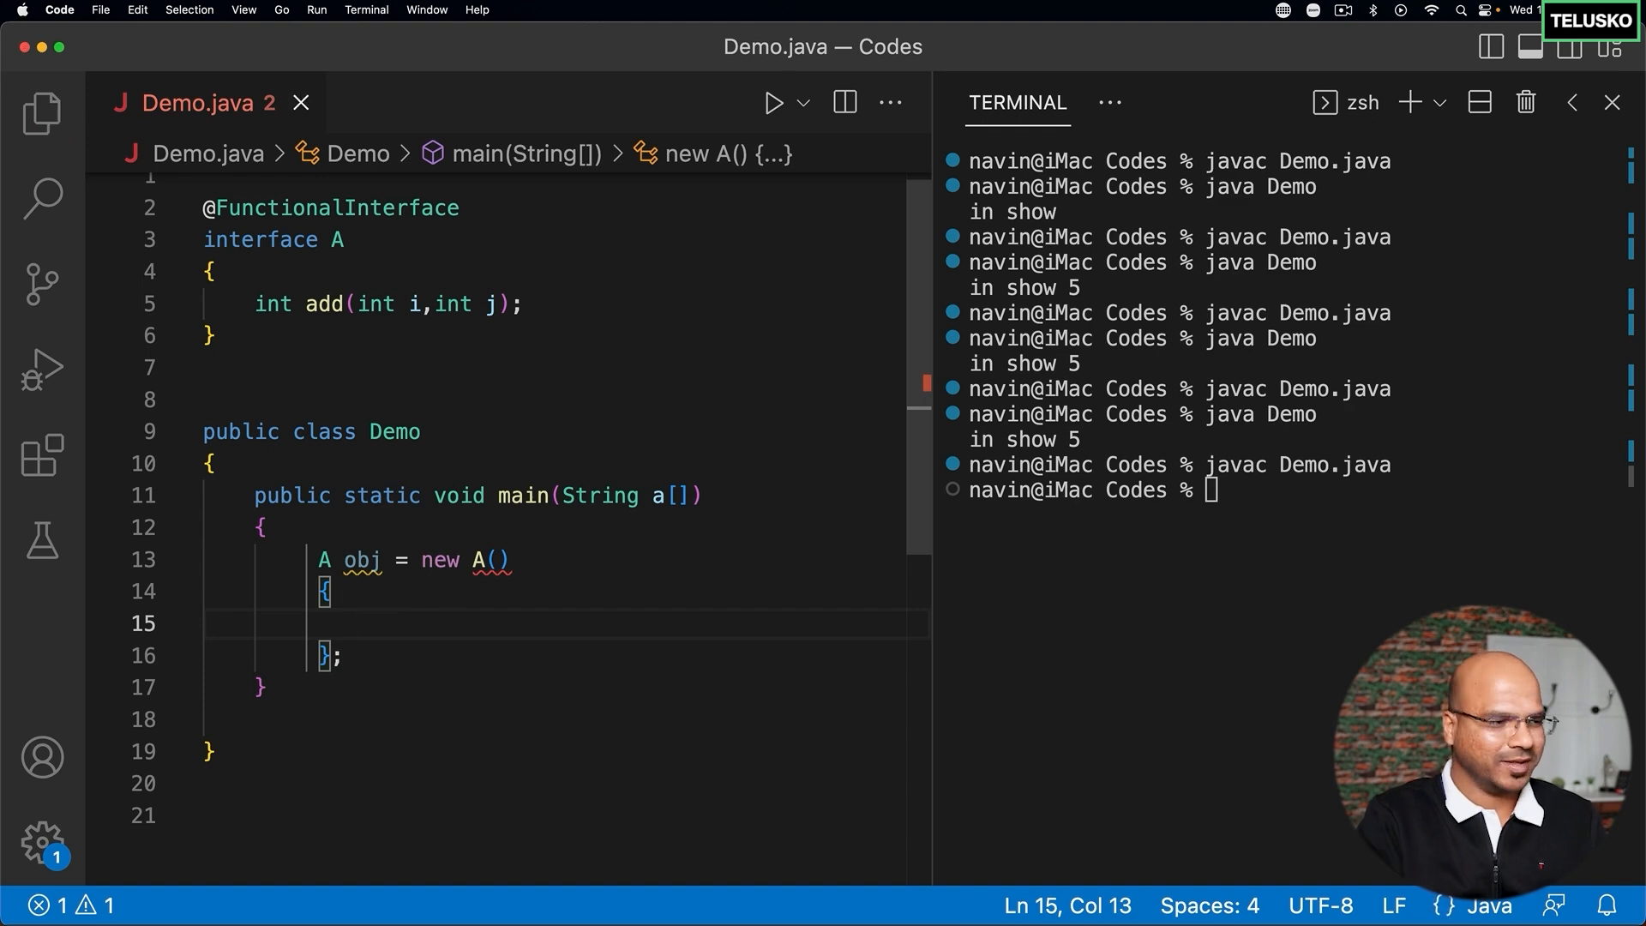
{"action": "type", "text": "public"}
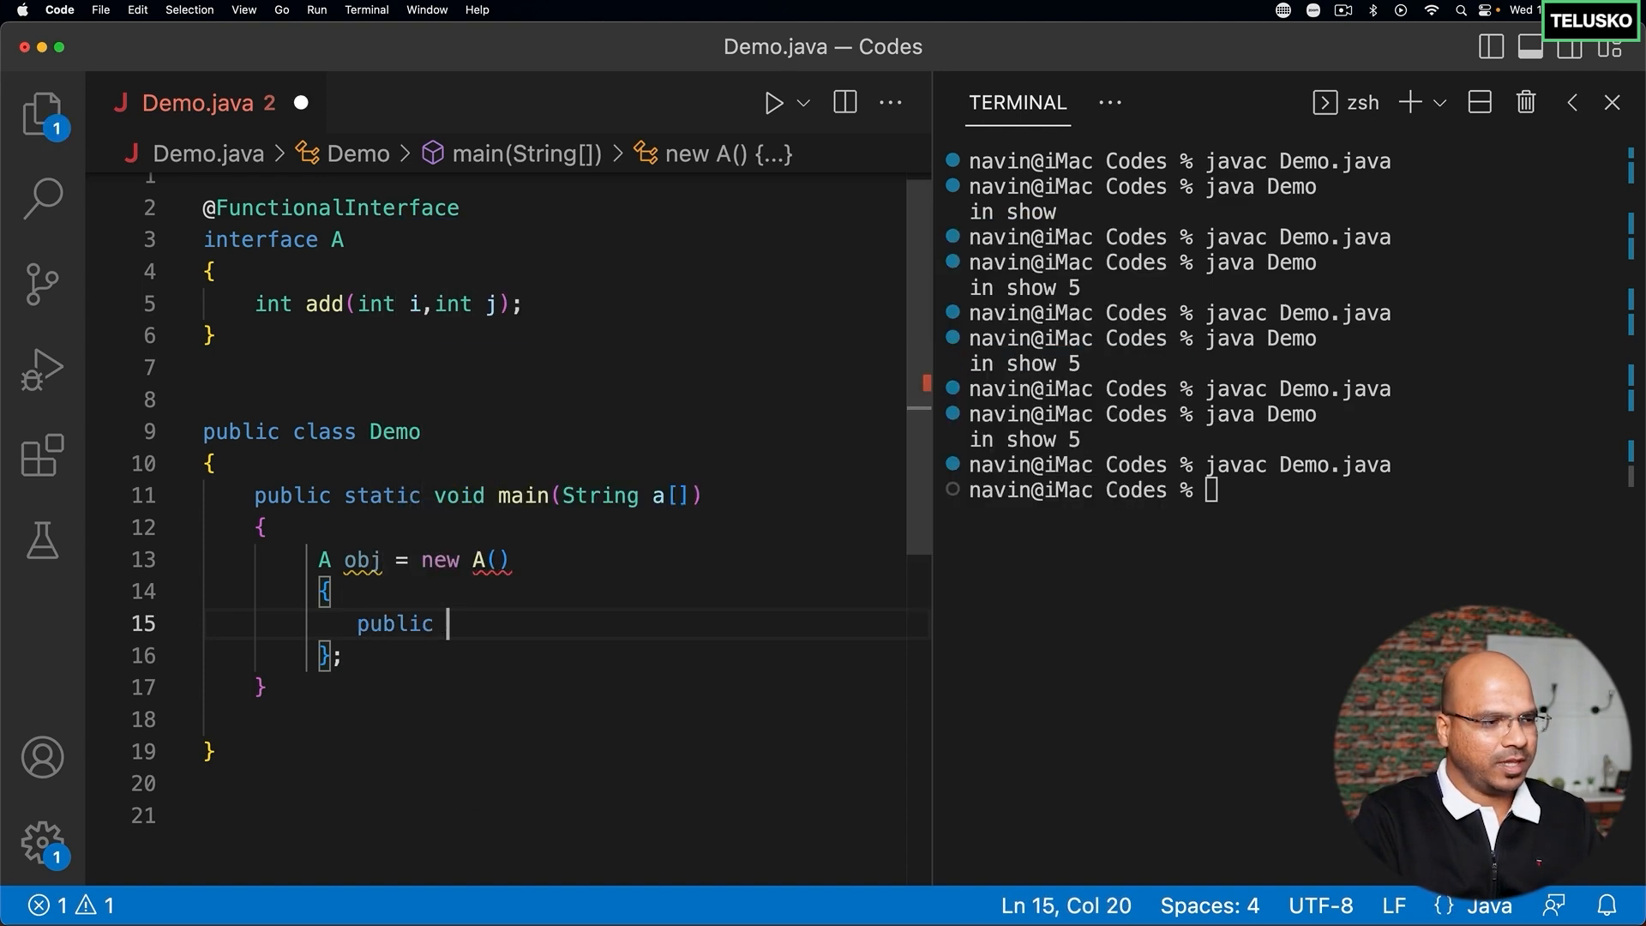
{"action": "type", "text": "int add("}
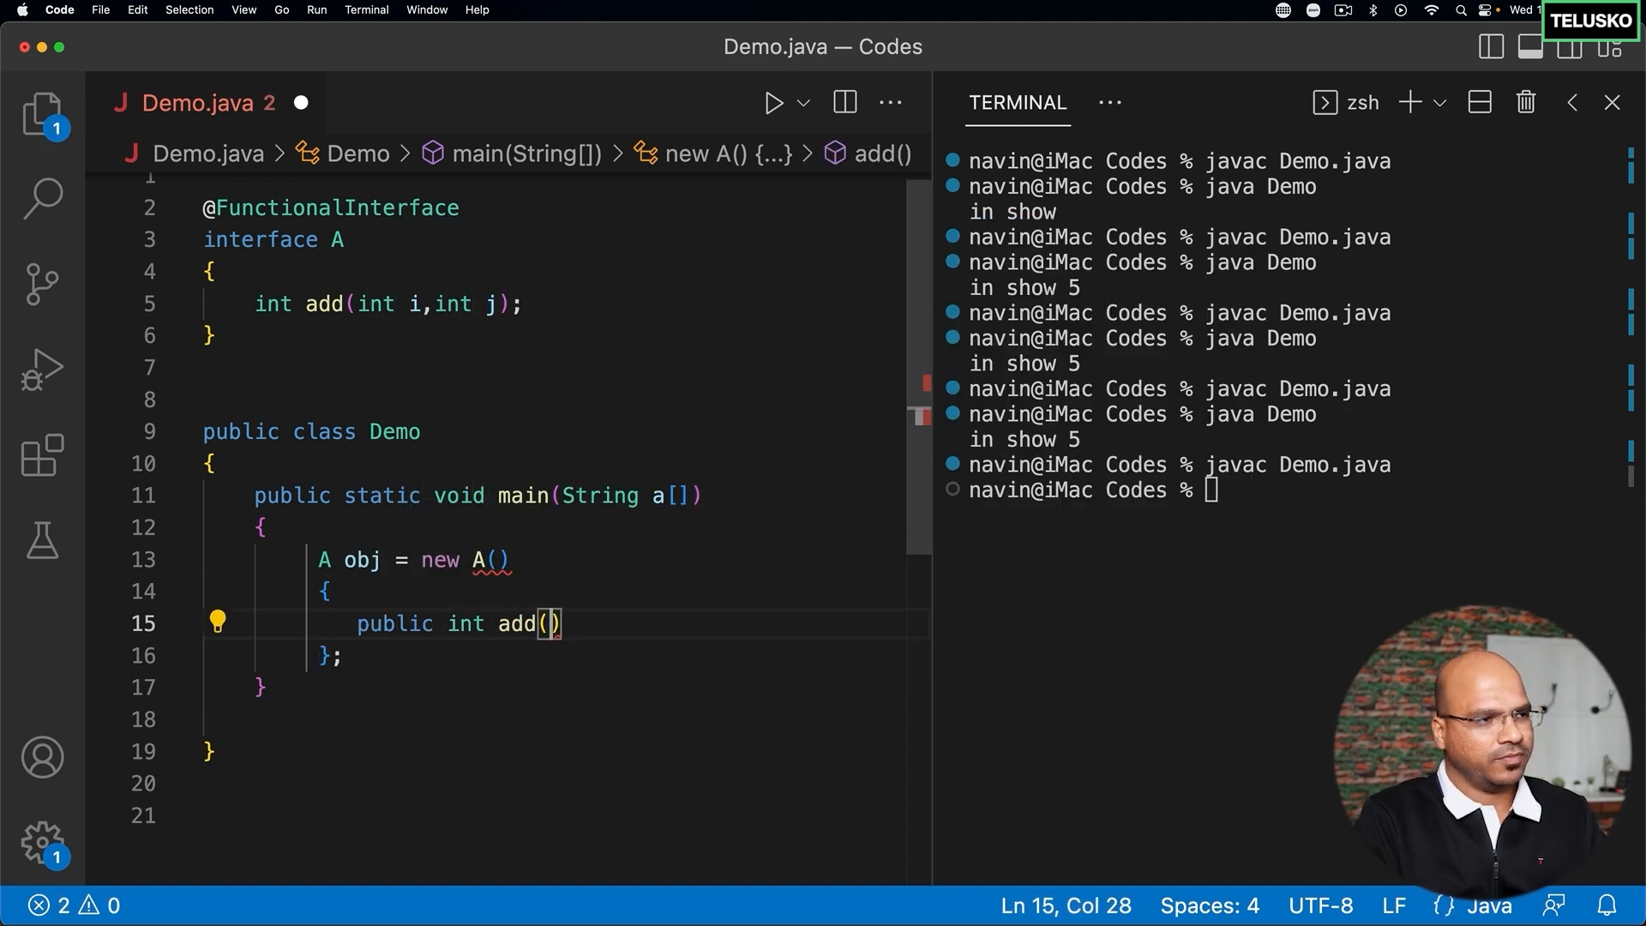
- Give add the parameters (int i, int j) and a body returning i+j
{"action": "type", "text": "int i,int j"}
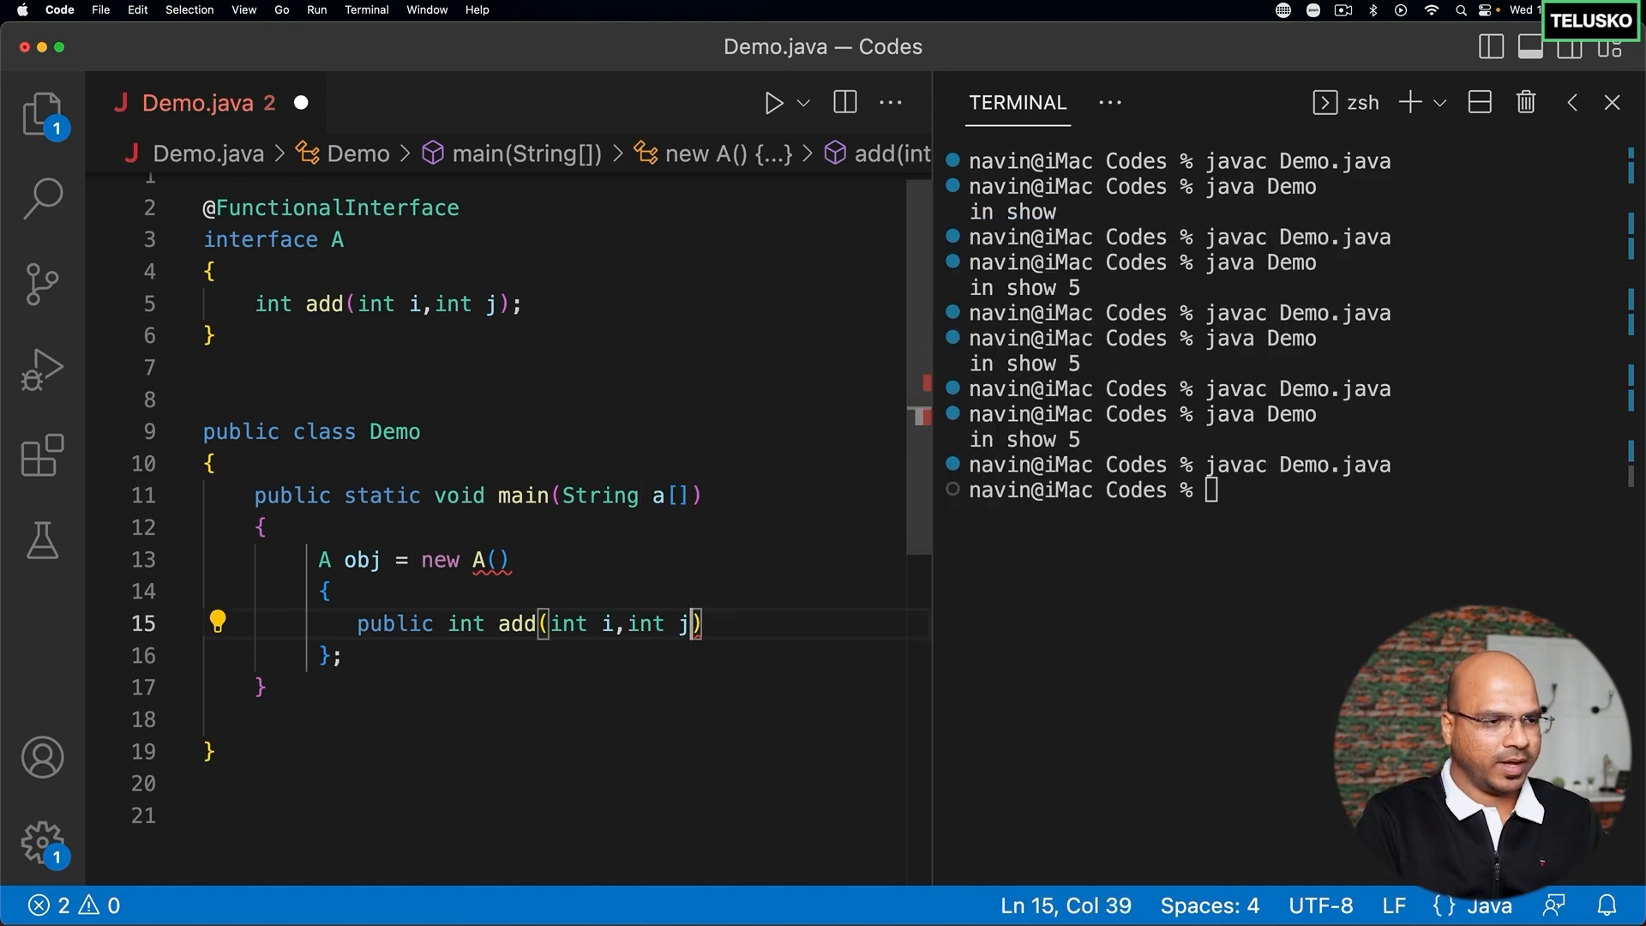
{"action": "key", "text": "enter"}
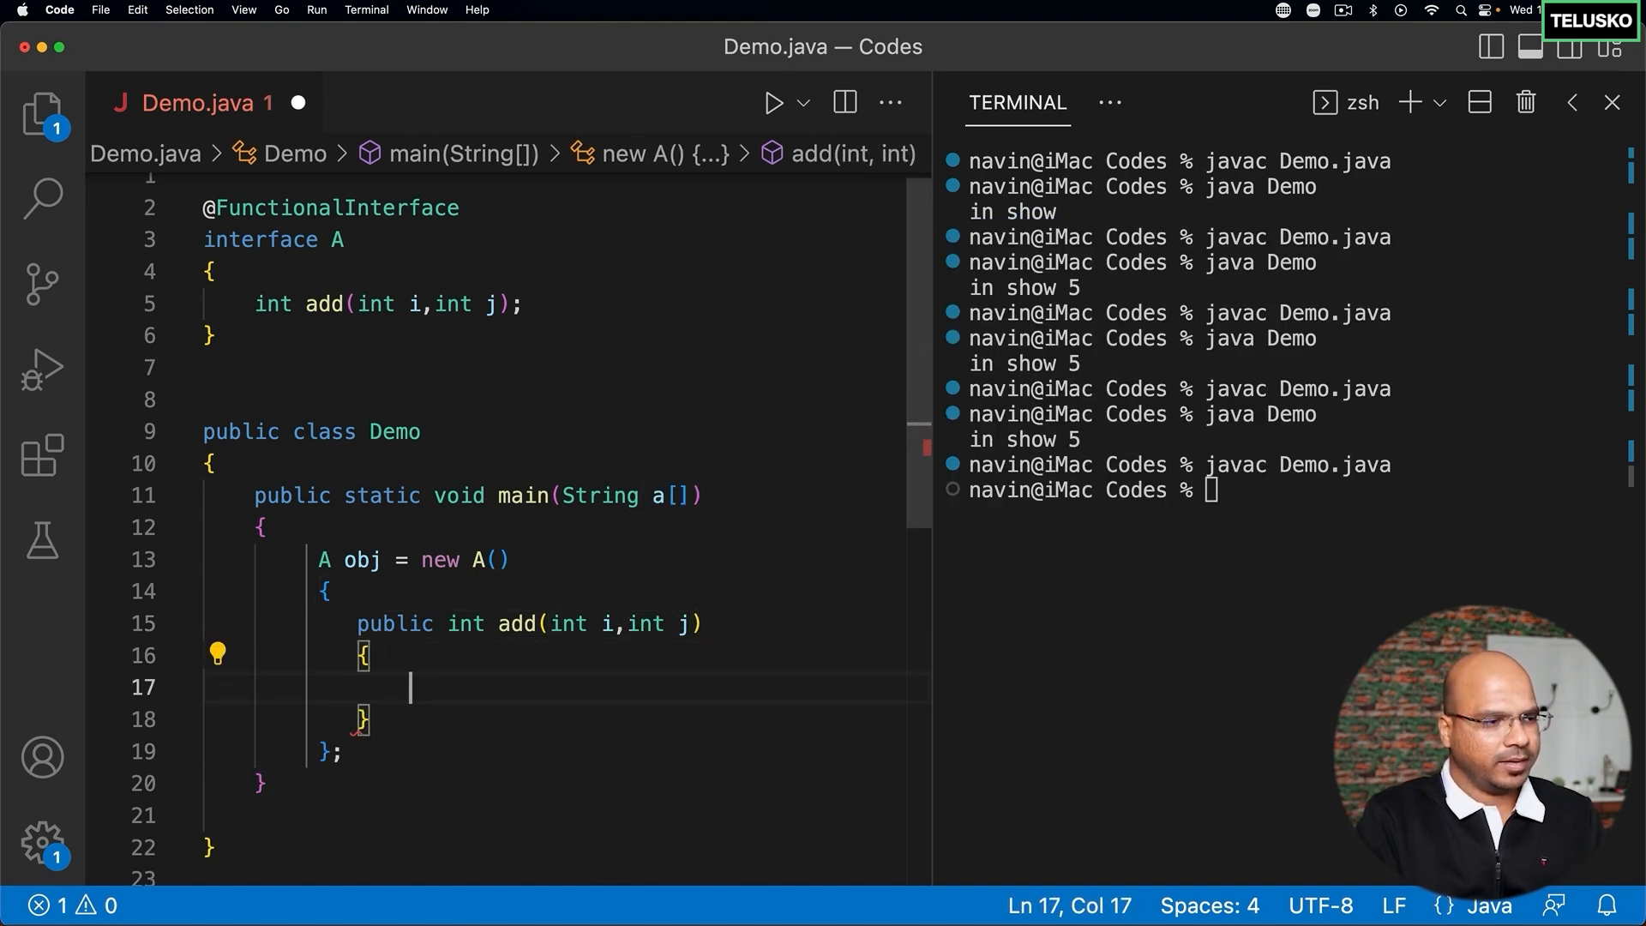
{"action": "type", "text": "return i+"}
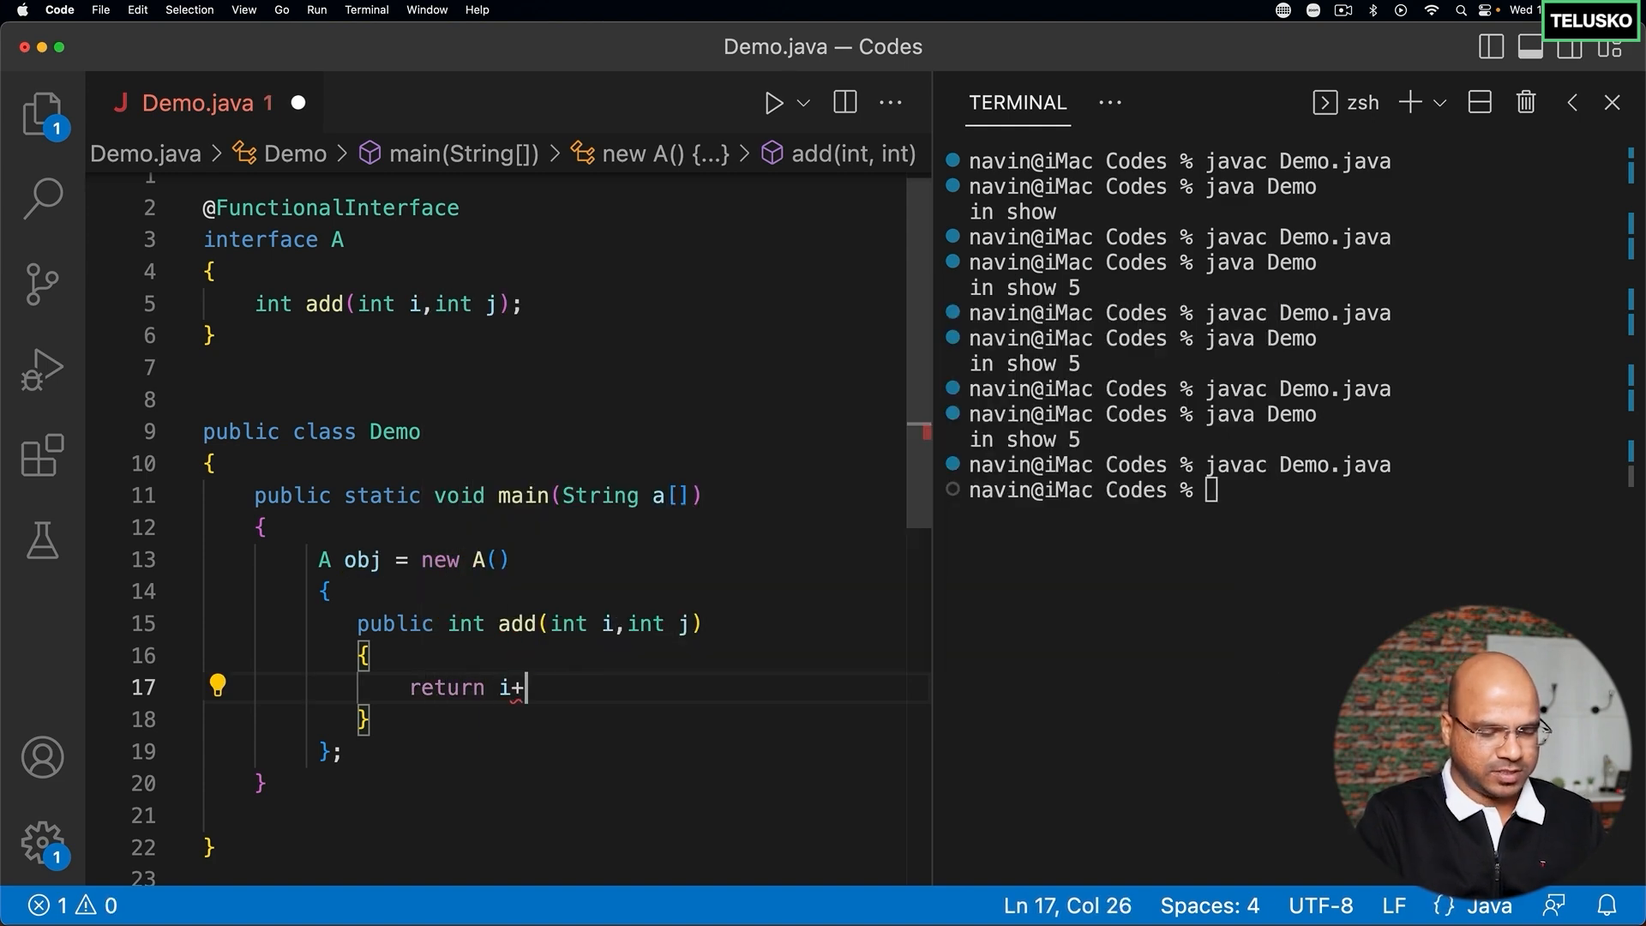
{"action": "type", "text": "j;"}
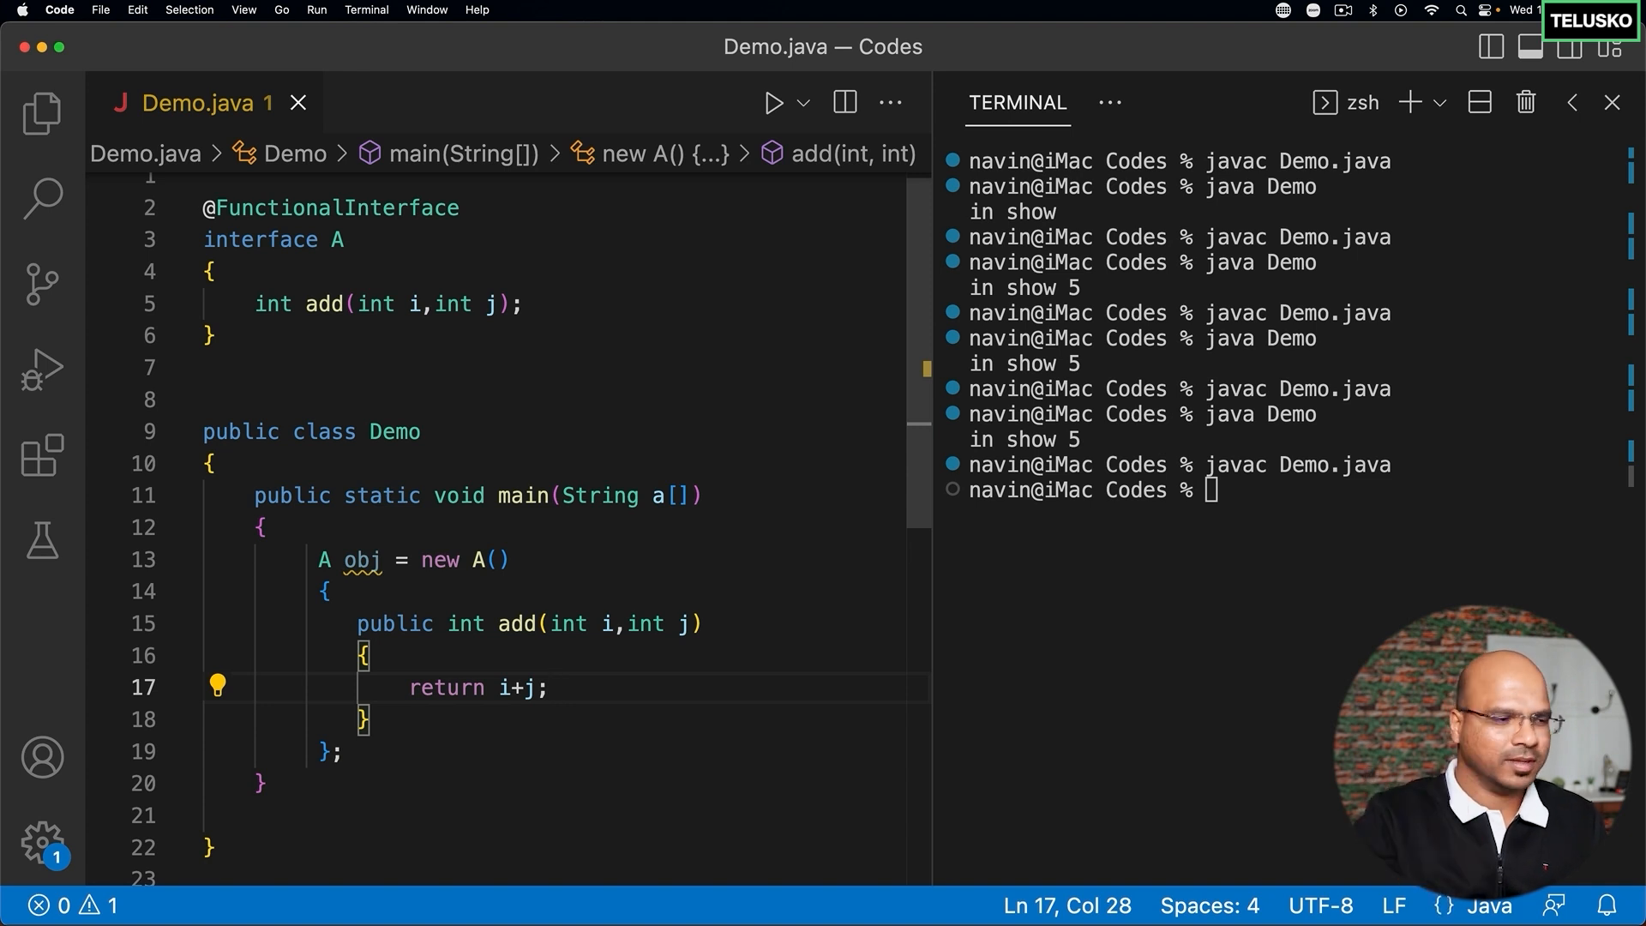
{"action": "mouse_move", "coordinate": [534, 661]}
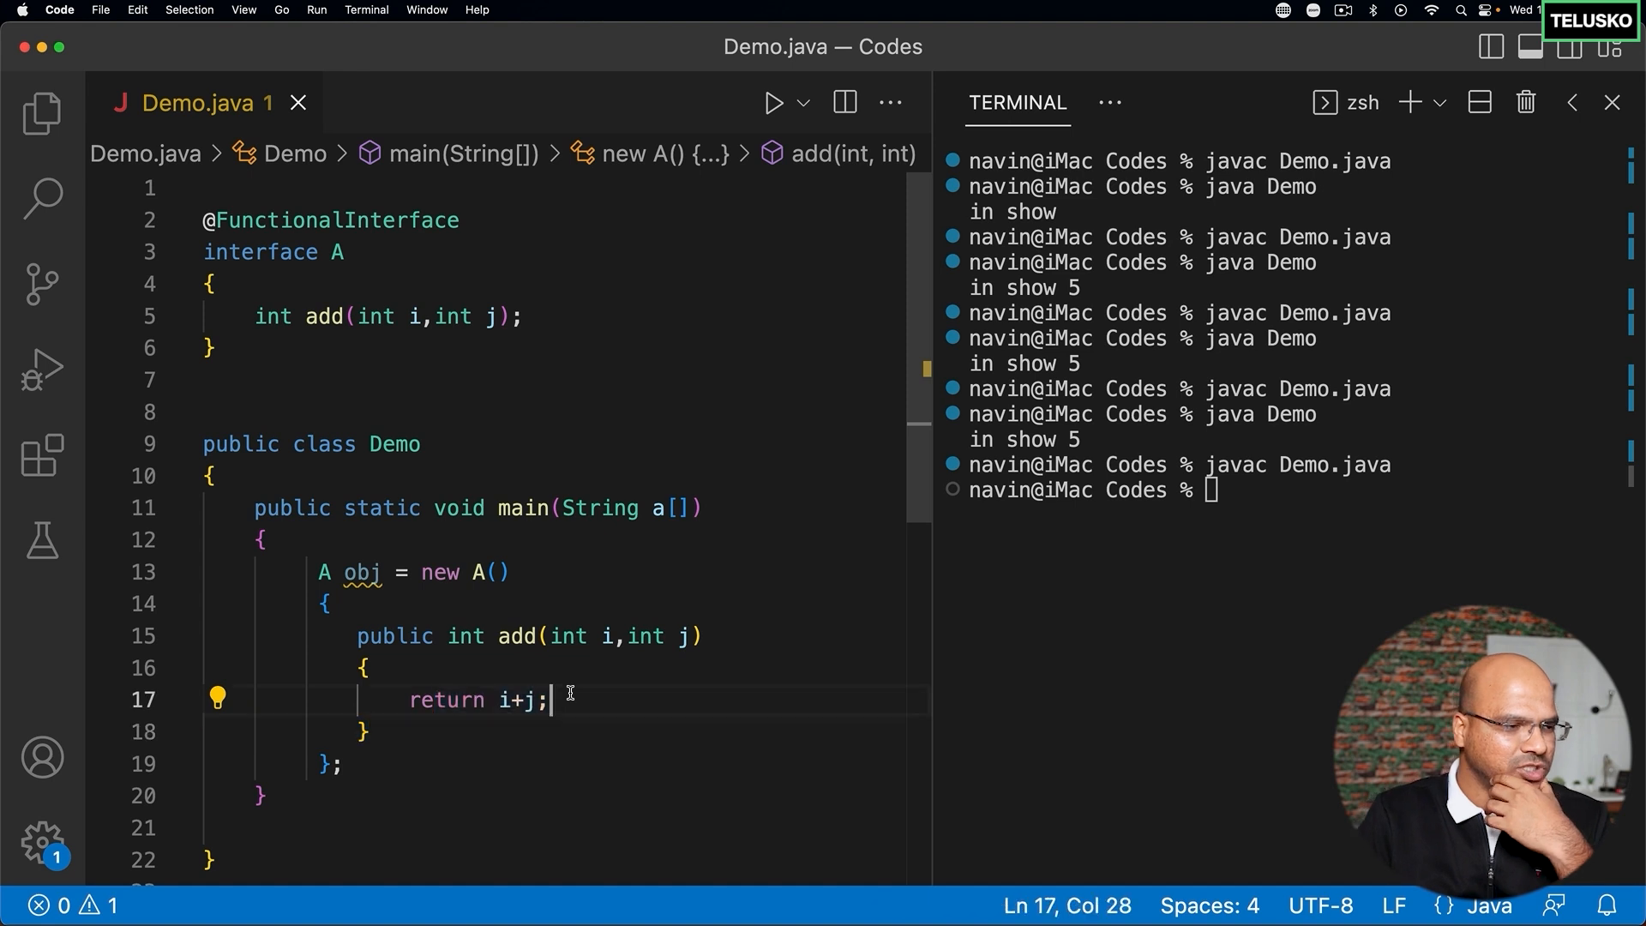
{"action": "left_click", "coordinate": [413, 764]}
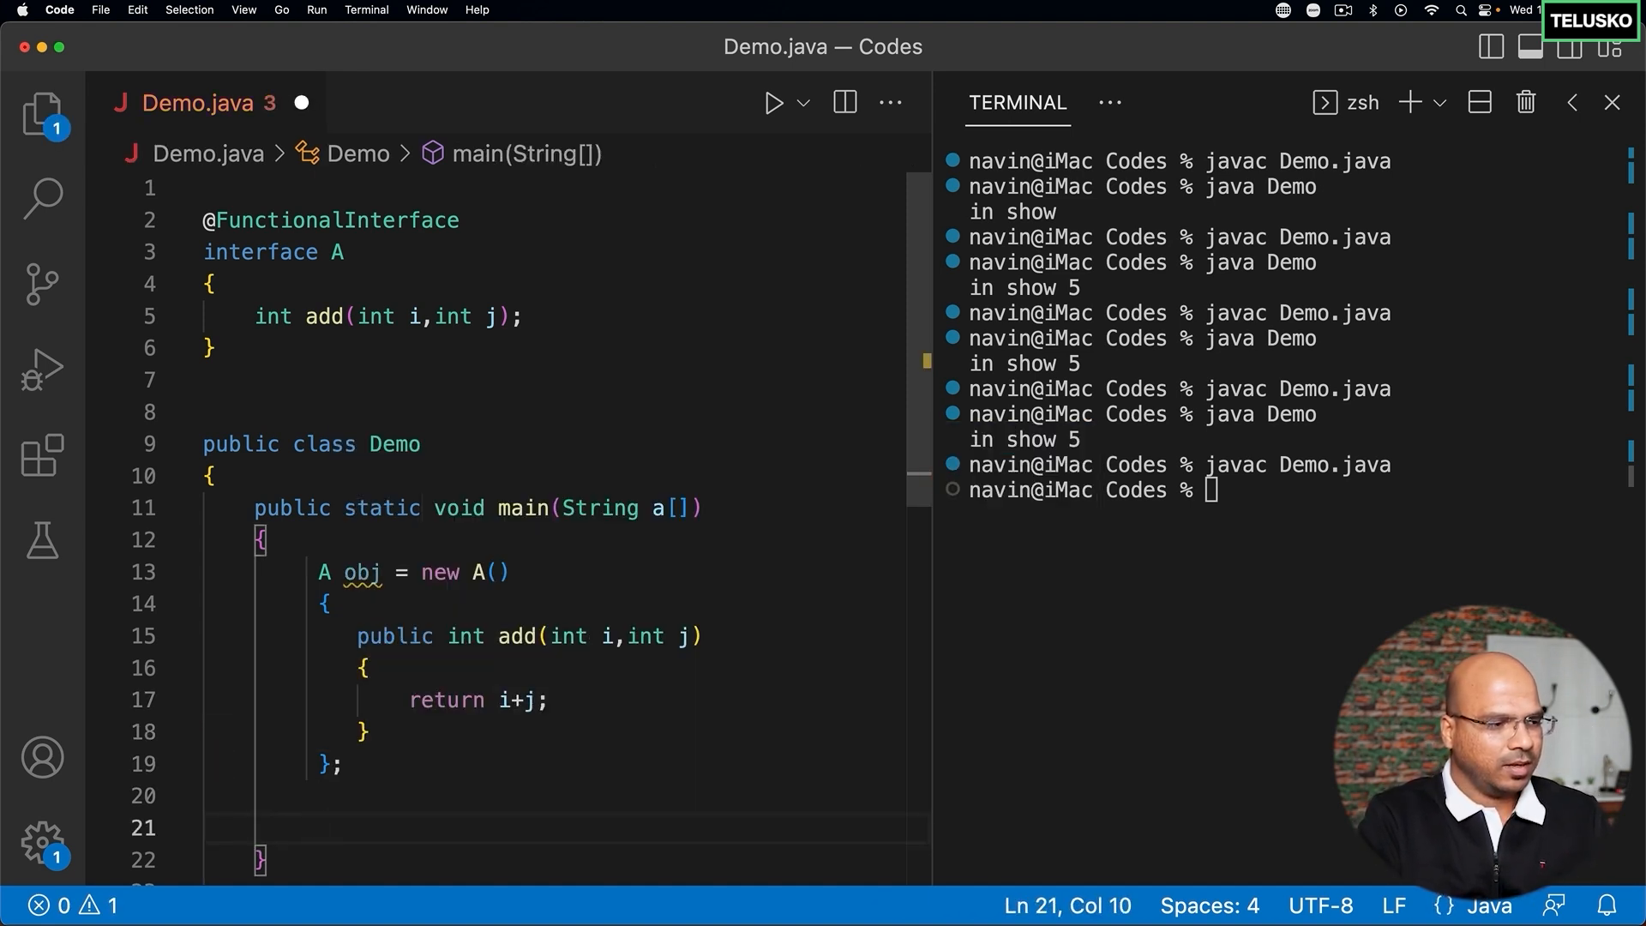
- Store obj.add(5,4) in int result and print it with System.out.println
{"action": "type", "text": "int result"}
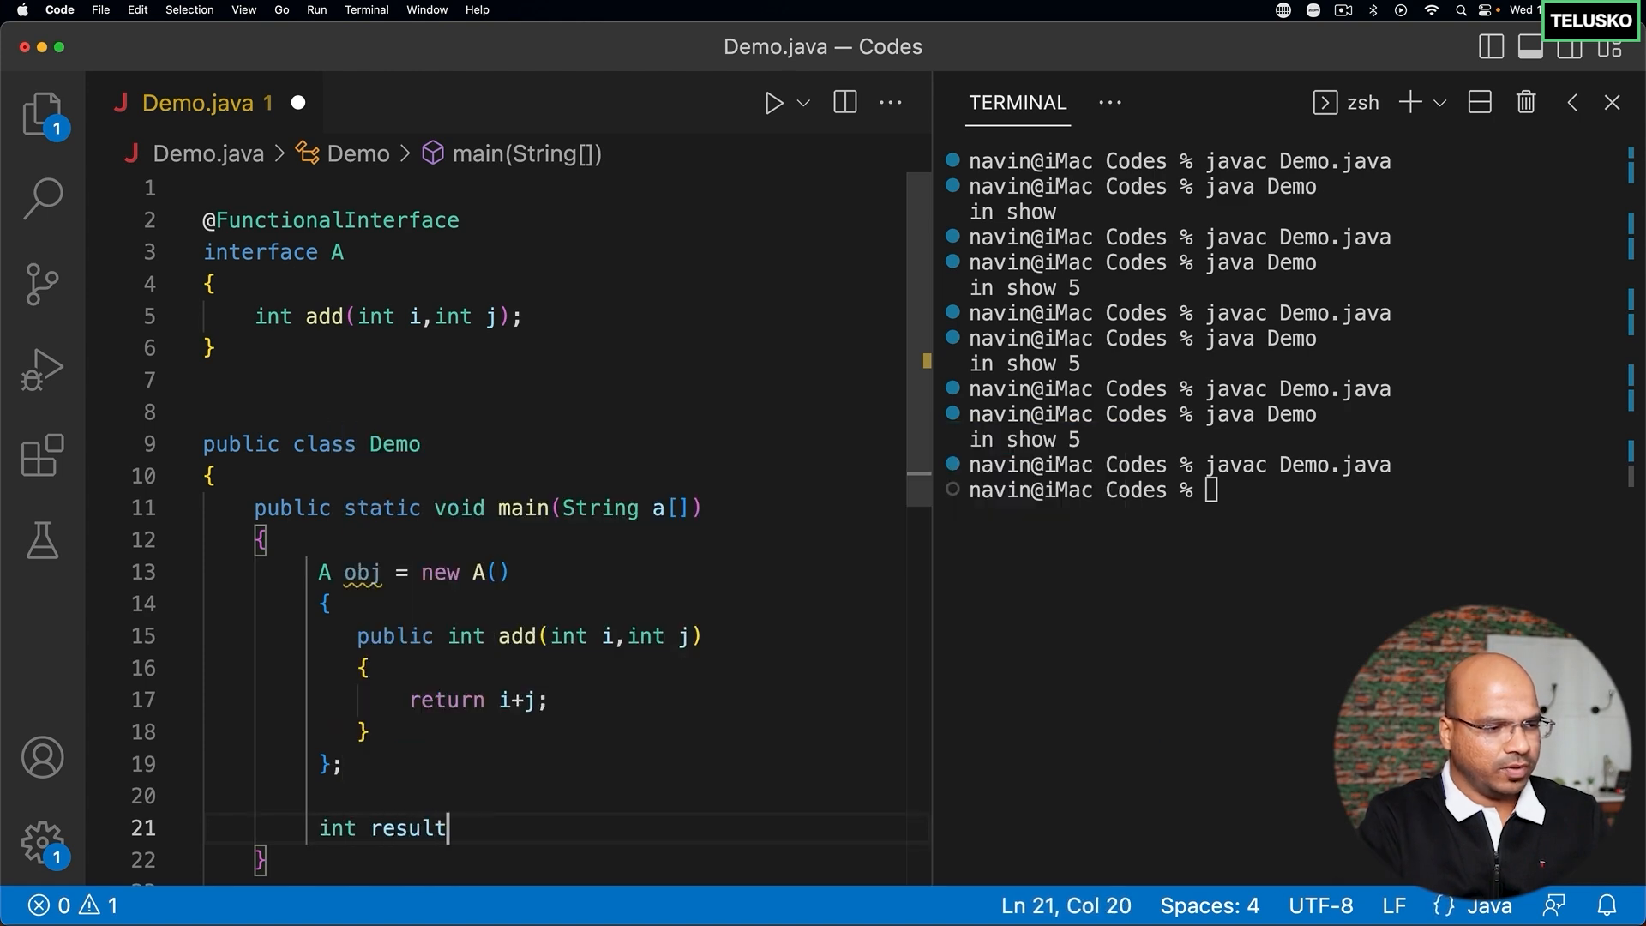
{"action": "type", "text": "= obj.add(0, 0"}
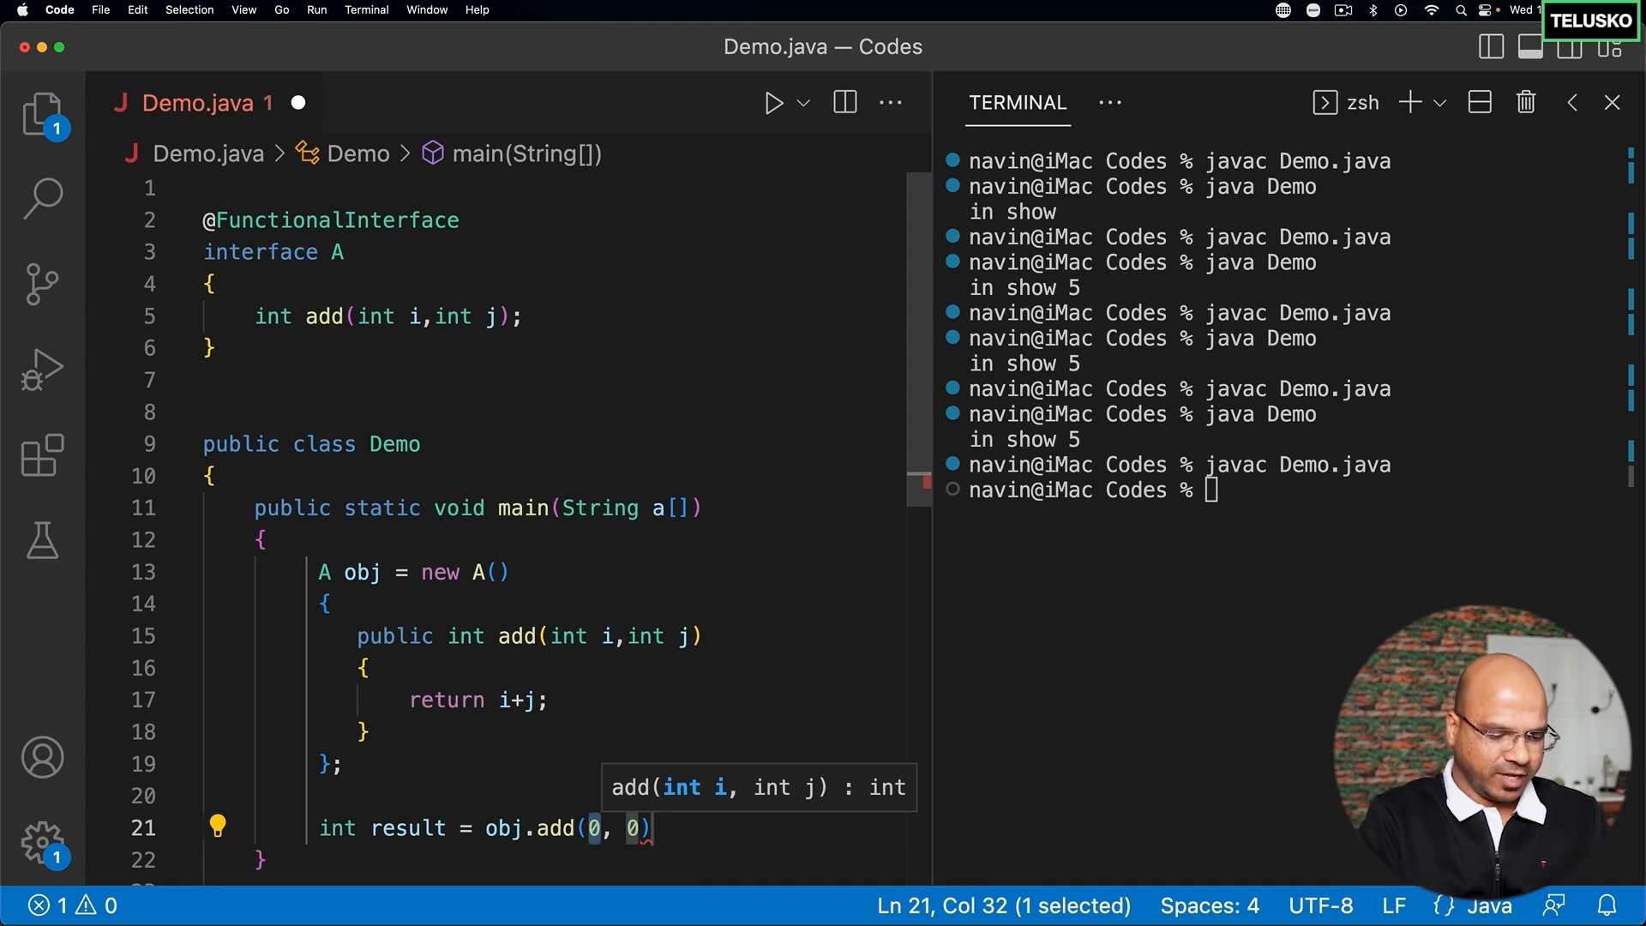
{"action": "type", "text": "5,4"}
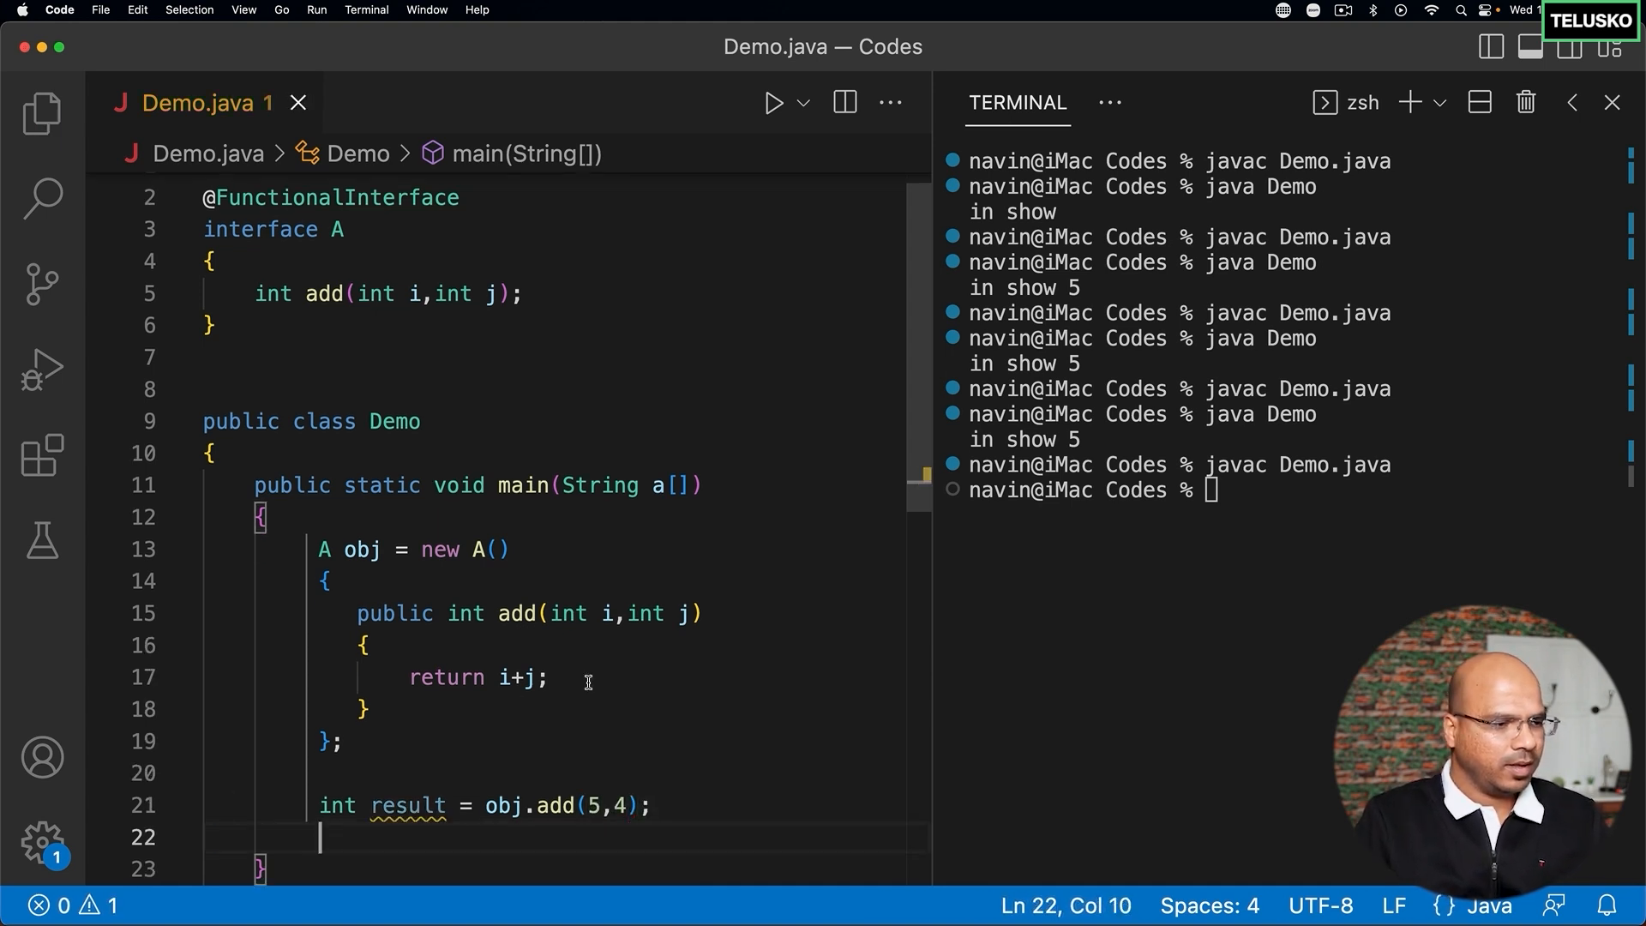
{"action": "type", "text": "System.out.println(result);"}
{"action": "left_click", "coordinate": [1286, 490]}
{"action": "type", "text": "clear"}
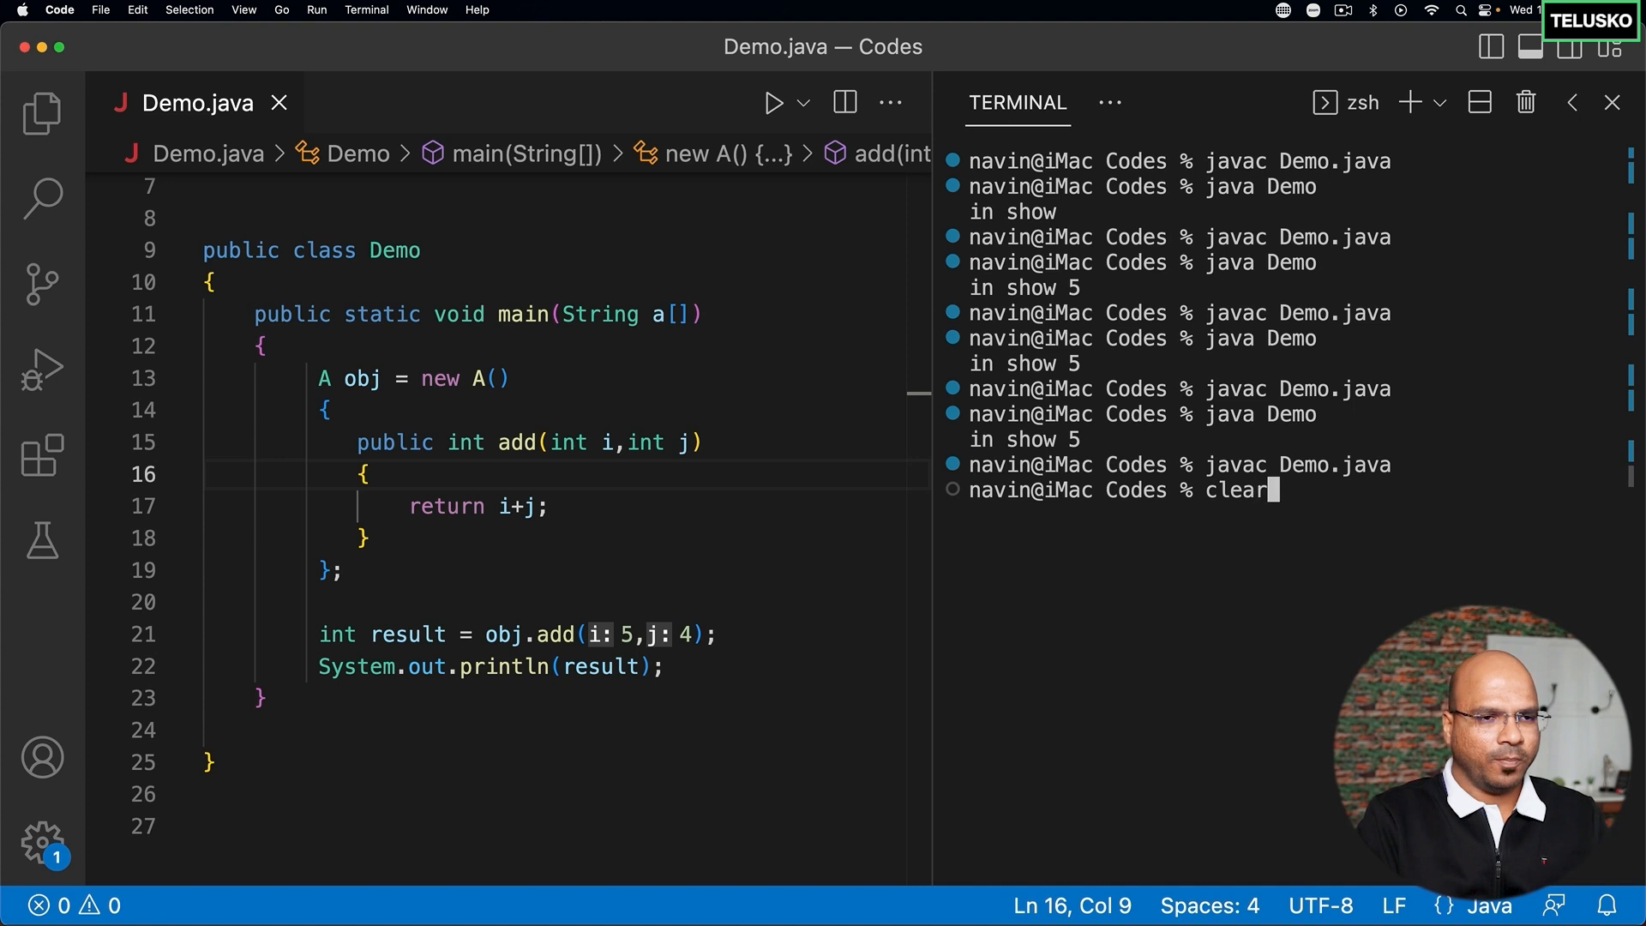
- Clear the terminal output before rewriting obj as a lambda
{"action": "key", "text": "Return"}
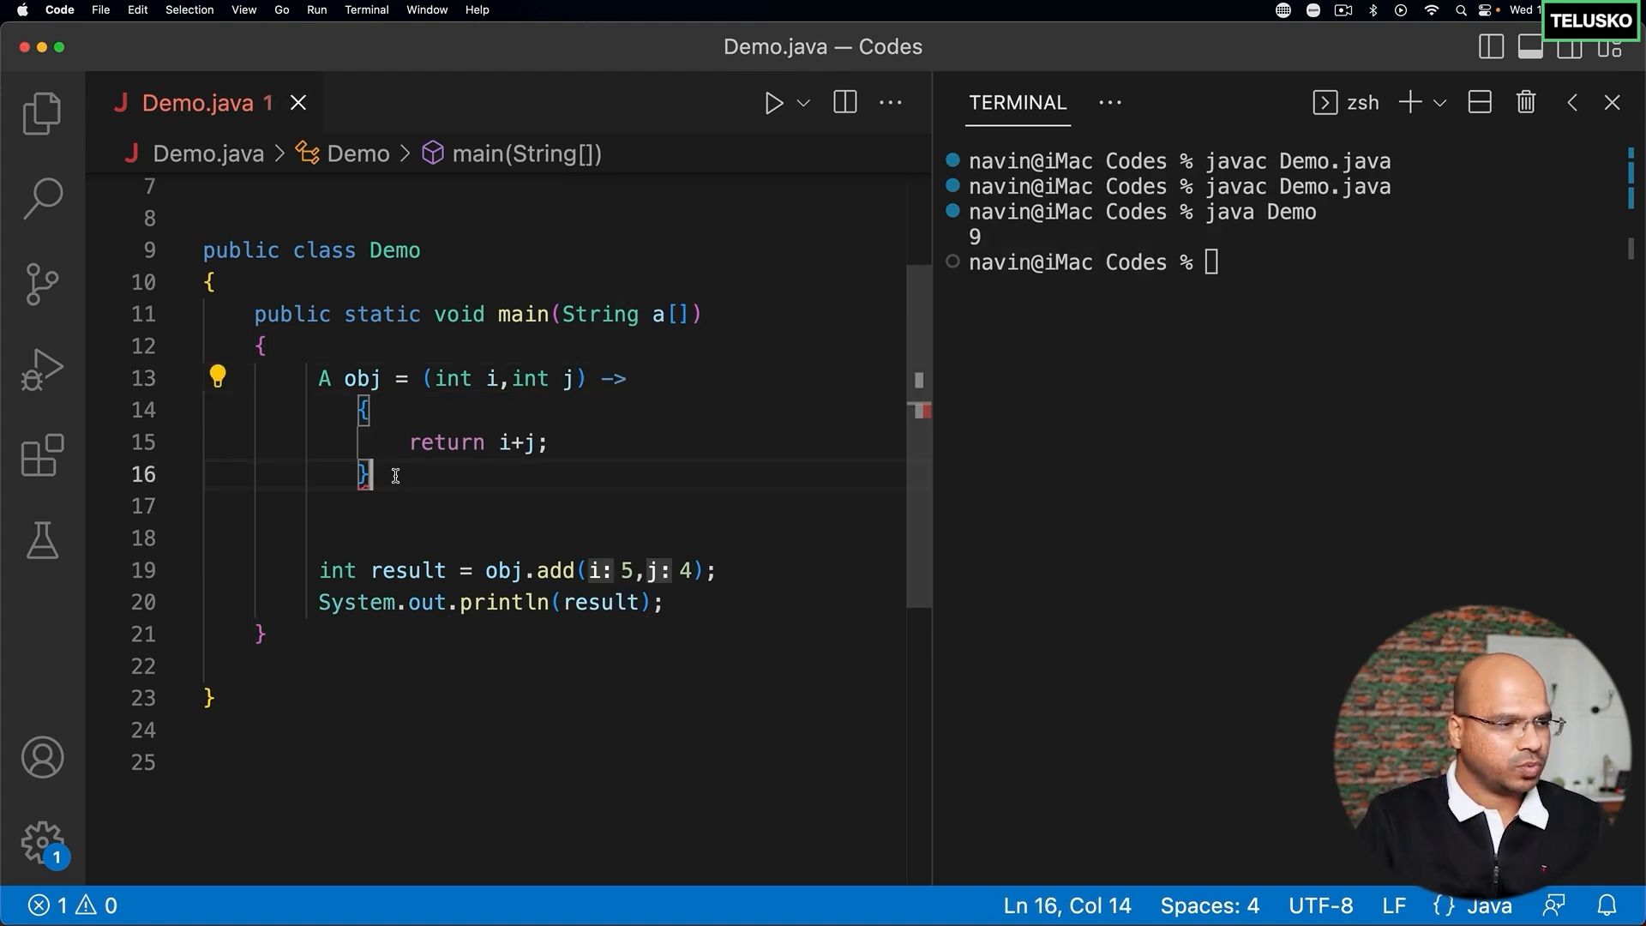
- Add the missing semicolon after the lambda and rerun Demo to print 9
{"action": "type", "text": ";"}
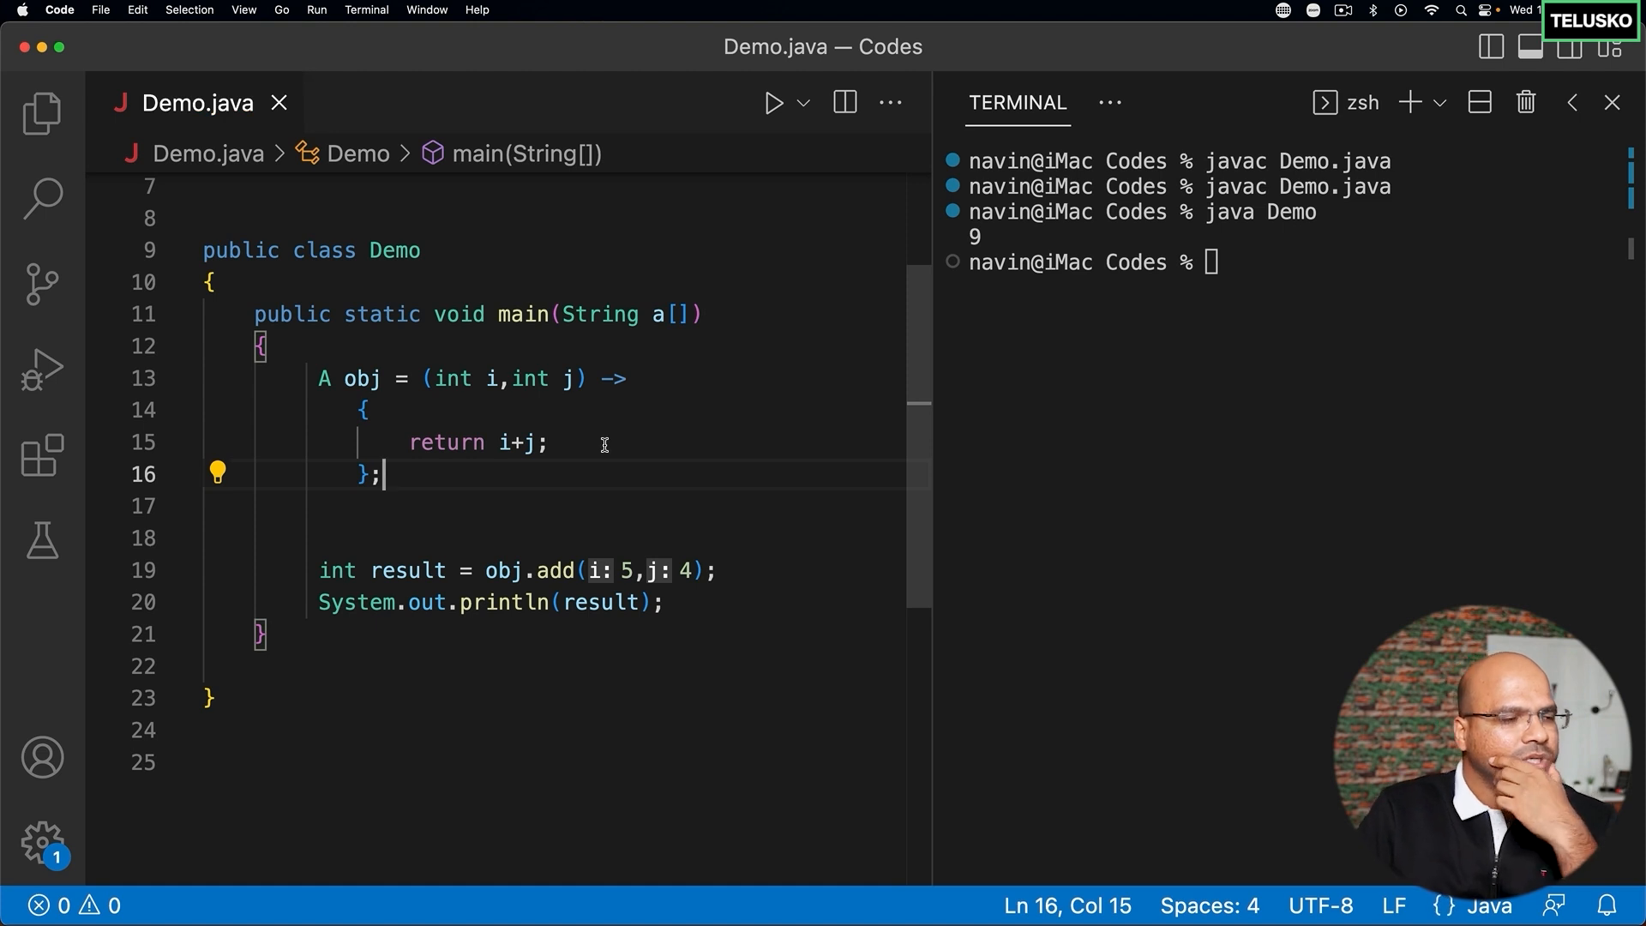
{"action": "mouse_move", "coordinate": [361, 421]}
{"action": "type", "text": "java Demo"}
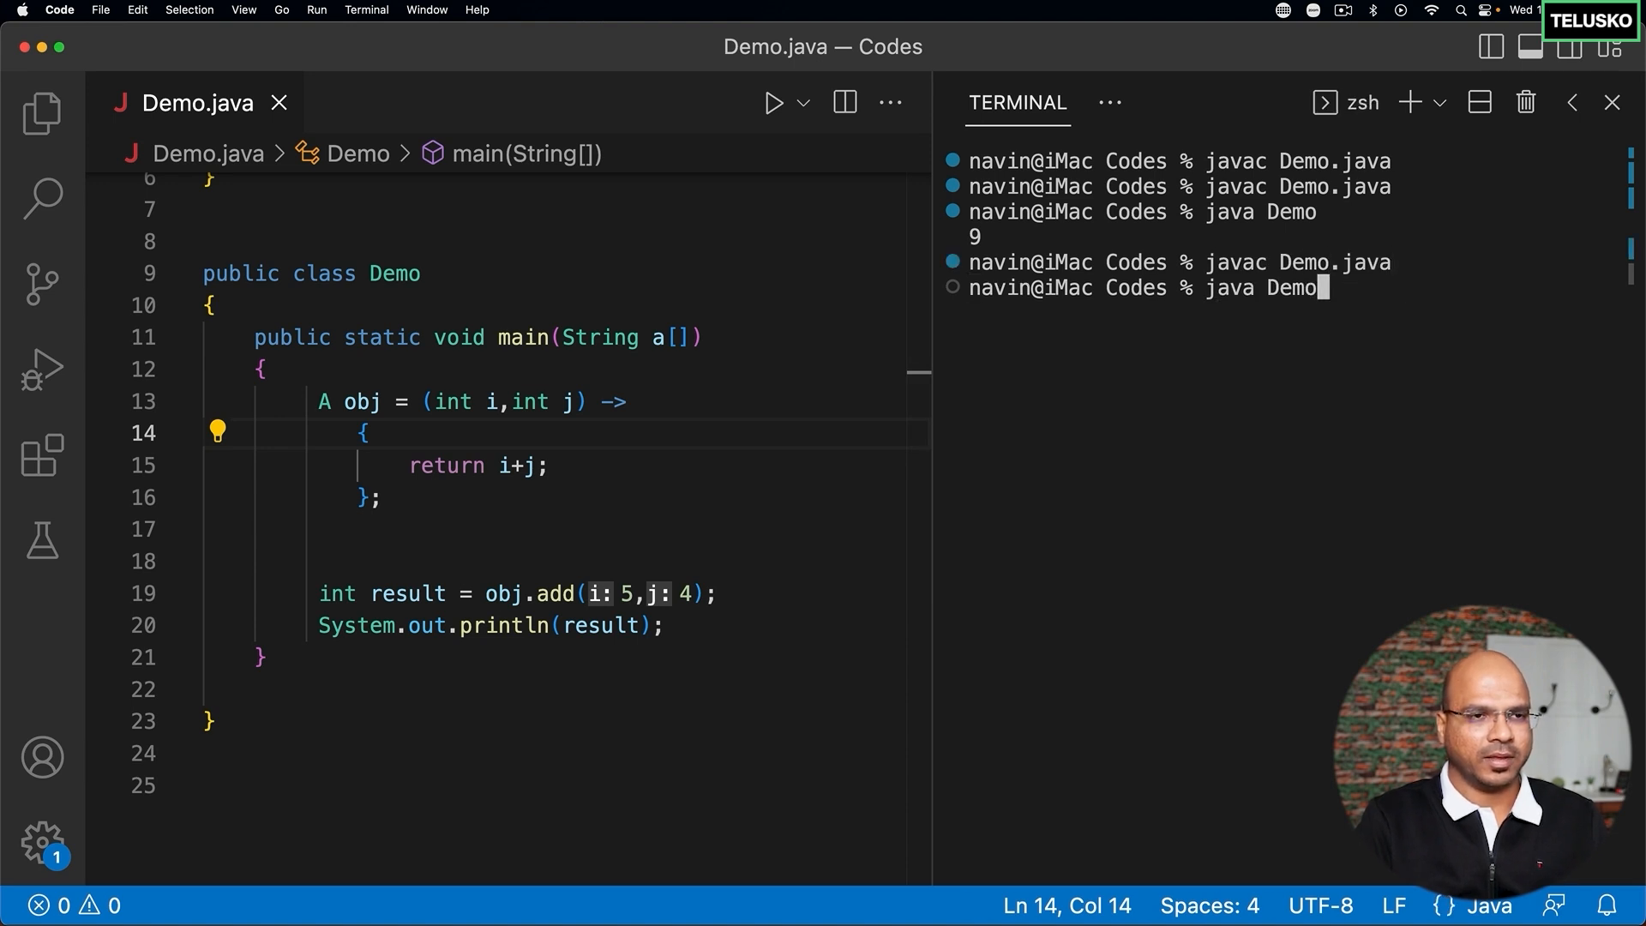
{"action": "key", "text": "Return"}
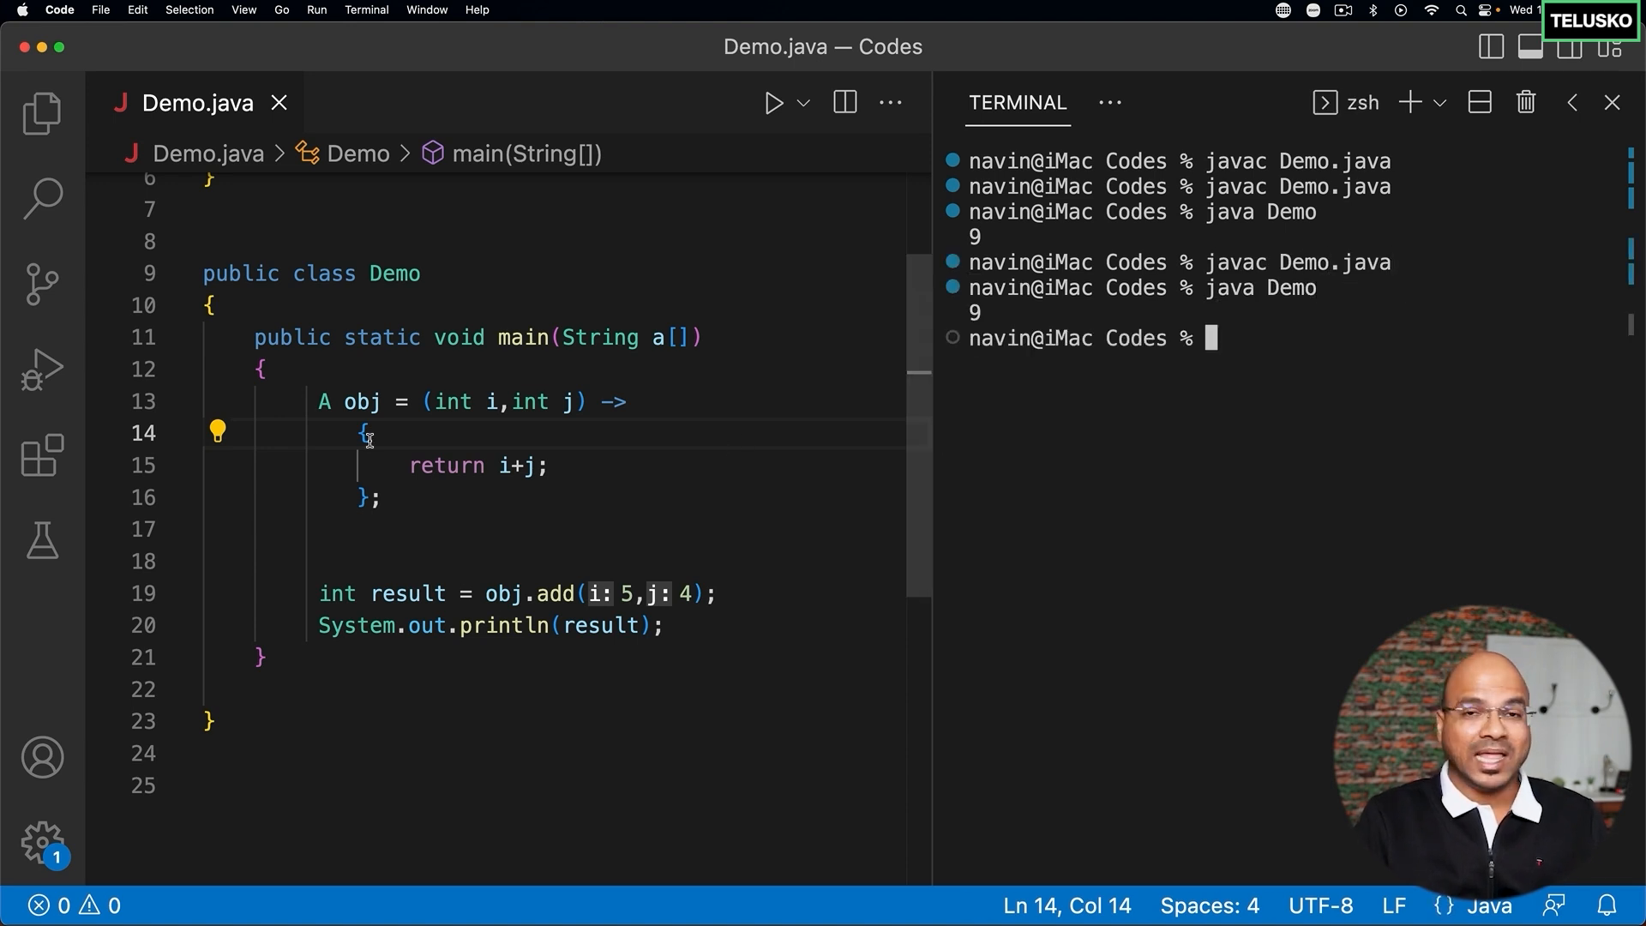
{"action": "key", "text": "Backspace"}
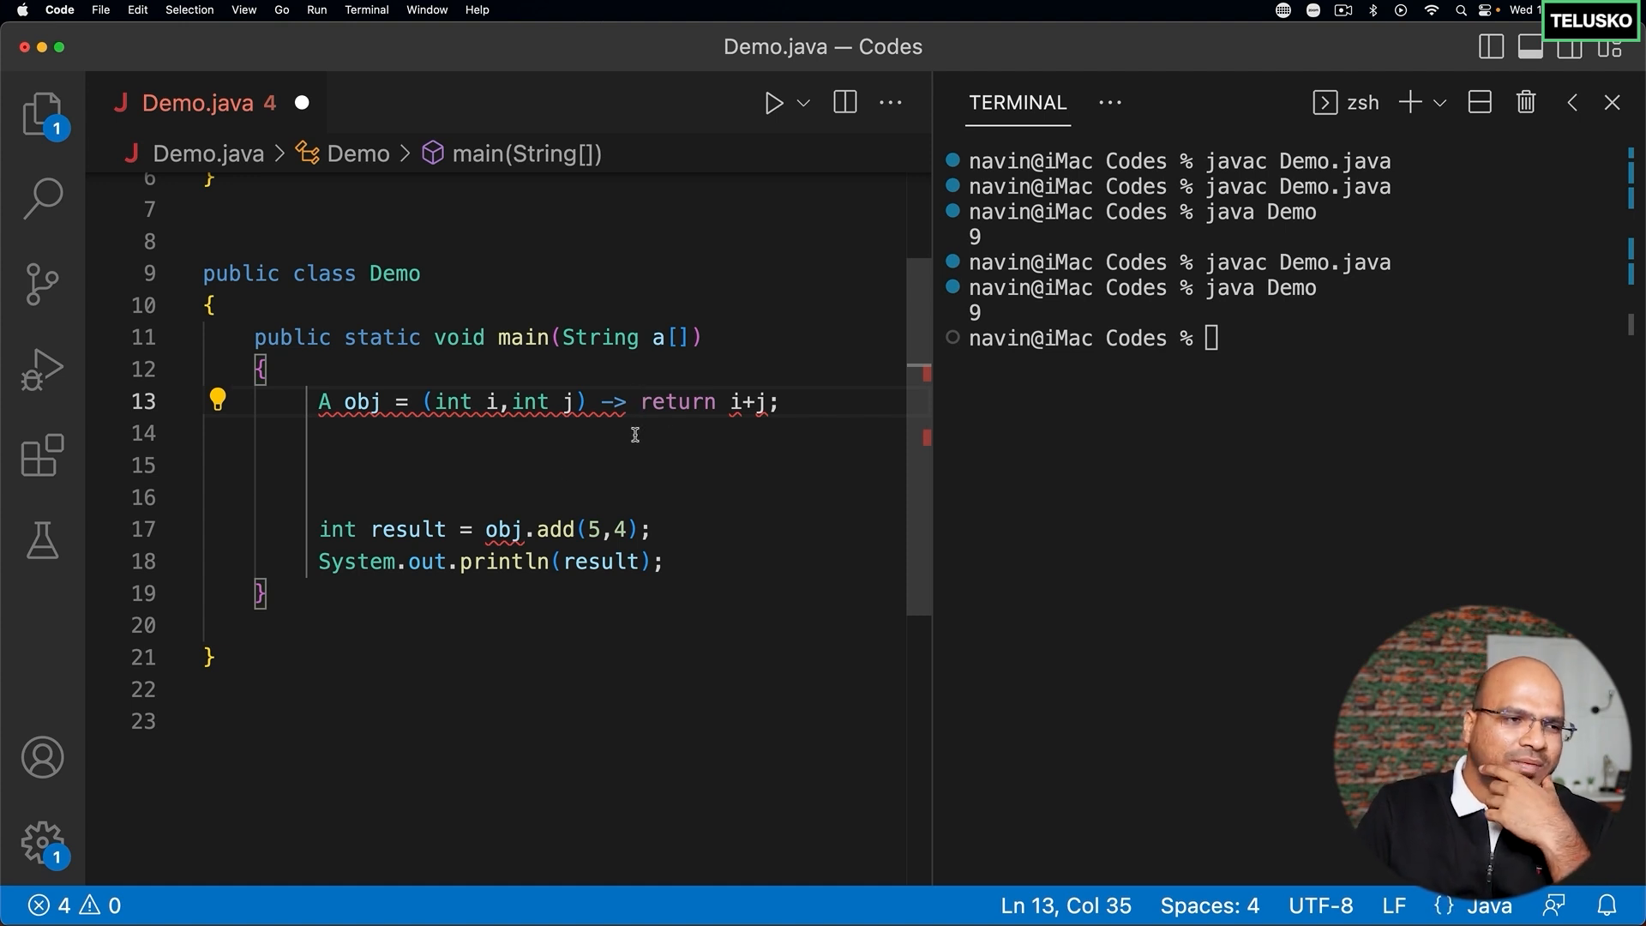
{"action": "mouse_move", "coordinate": [669, 415]}
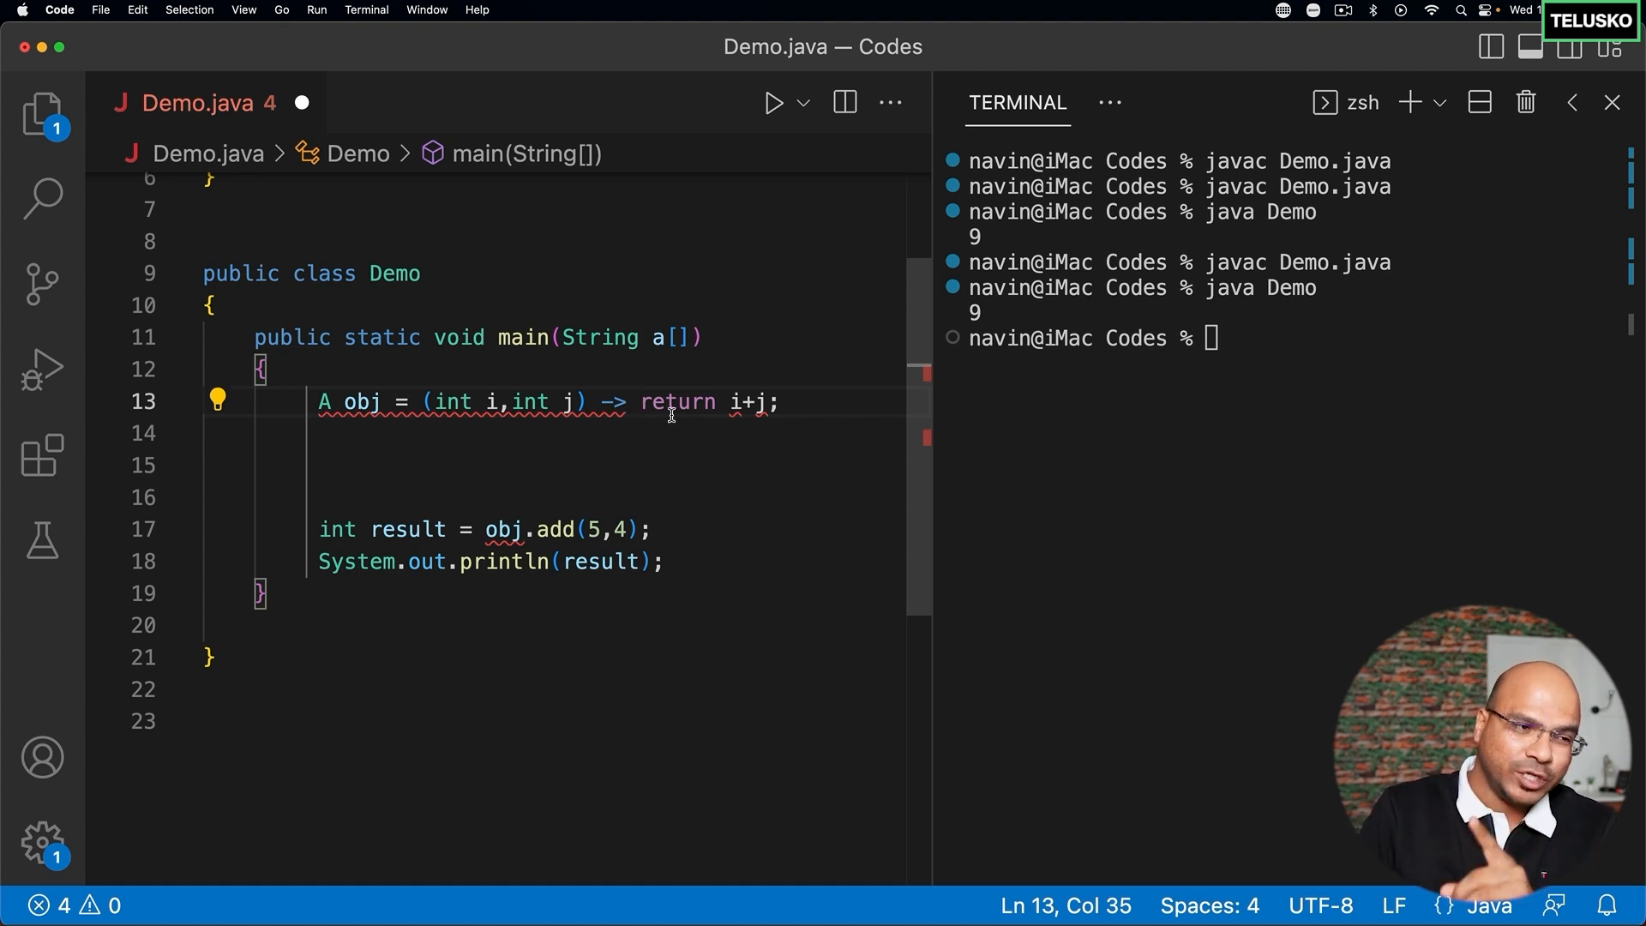
- Delete the return keyword, leaving the lambda as (int i,int j) -> i+j
{"action": "double_click", "coordinate": [678, 401]}
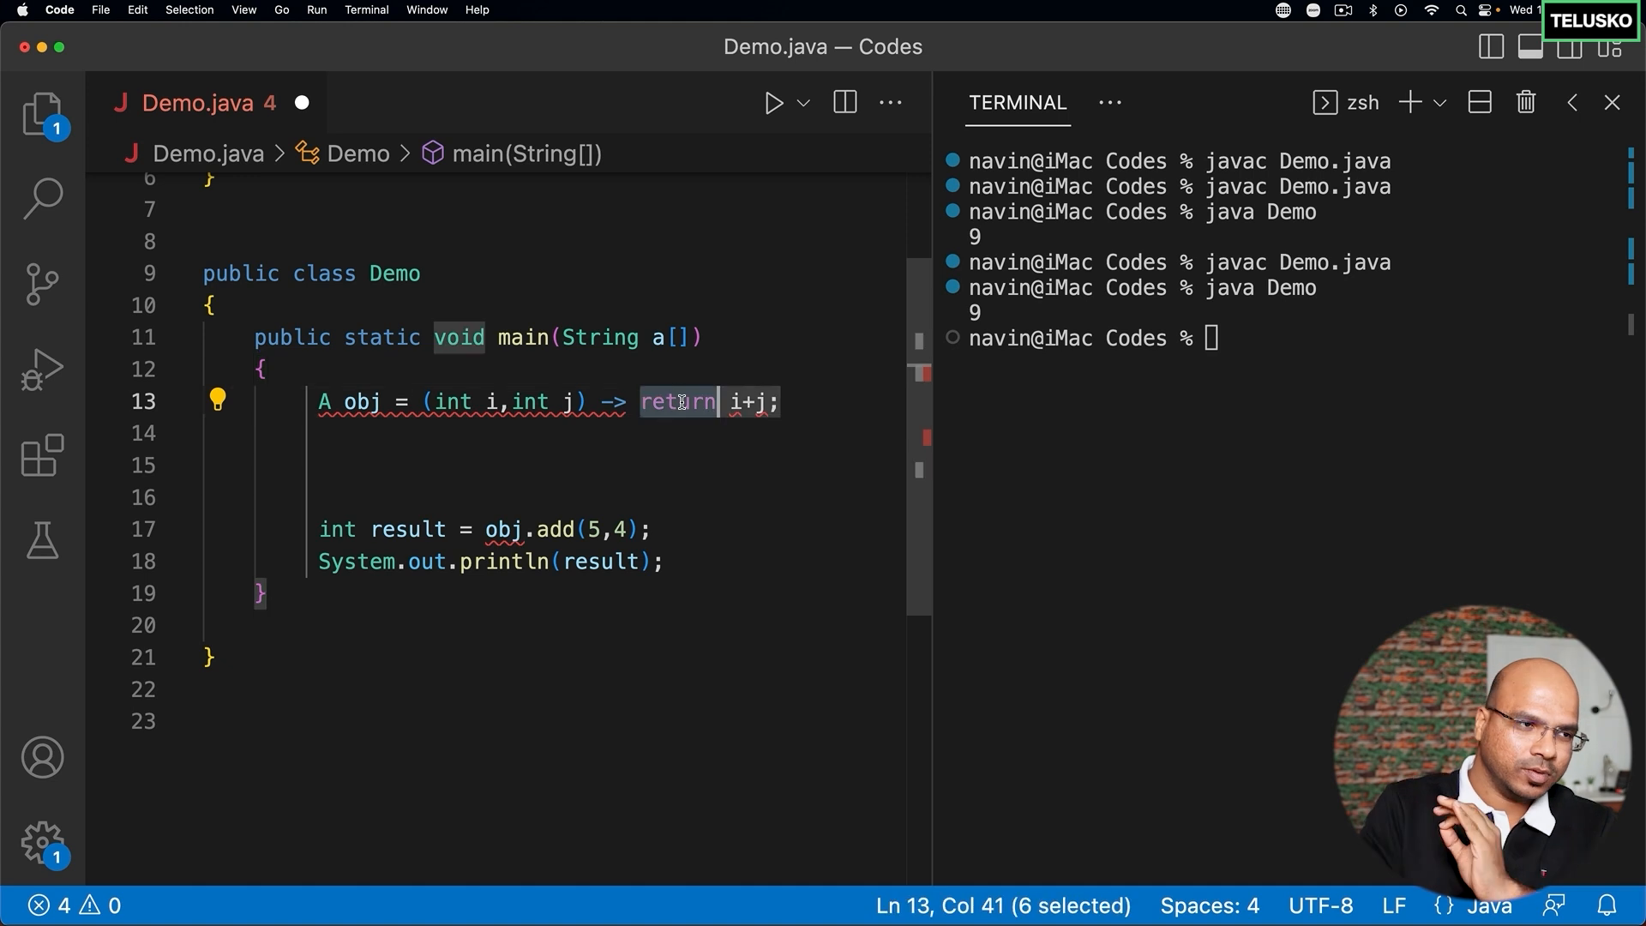
{"action": "key", "text": "Delete"}
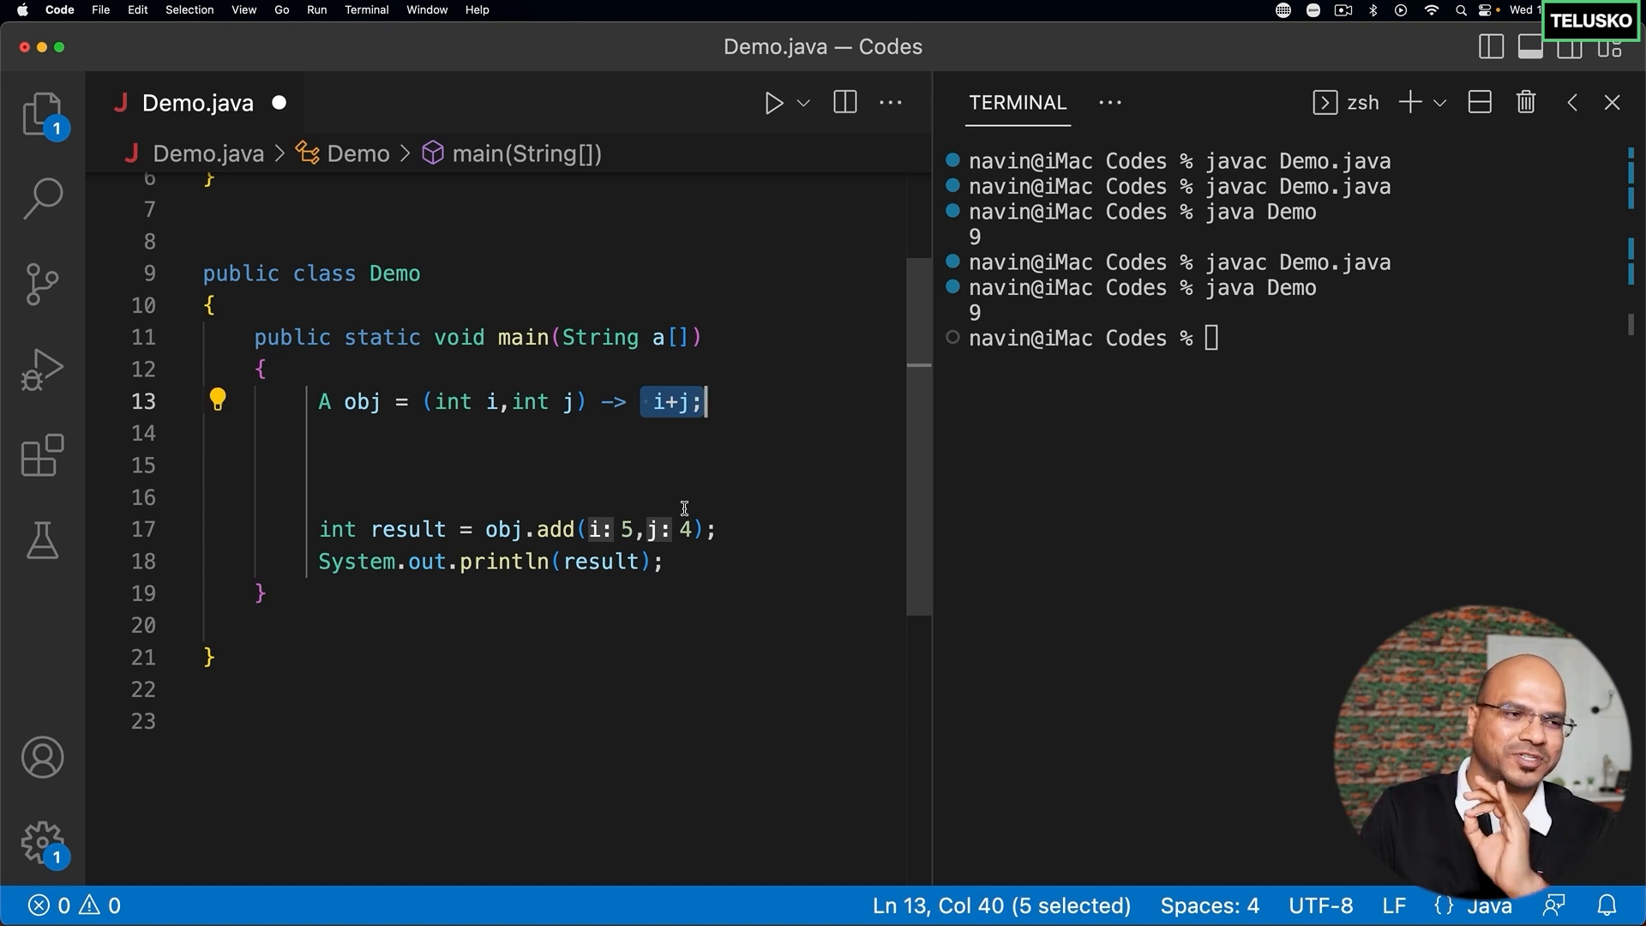
{"action": "mouse_move", "coordinate": [653, 401]}
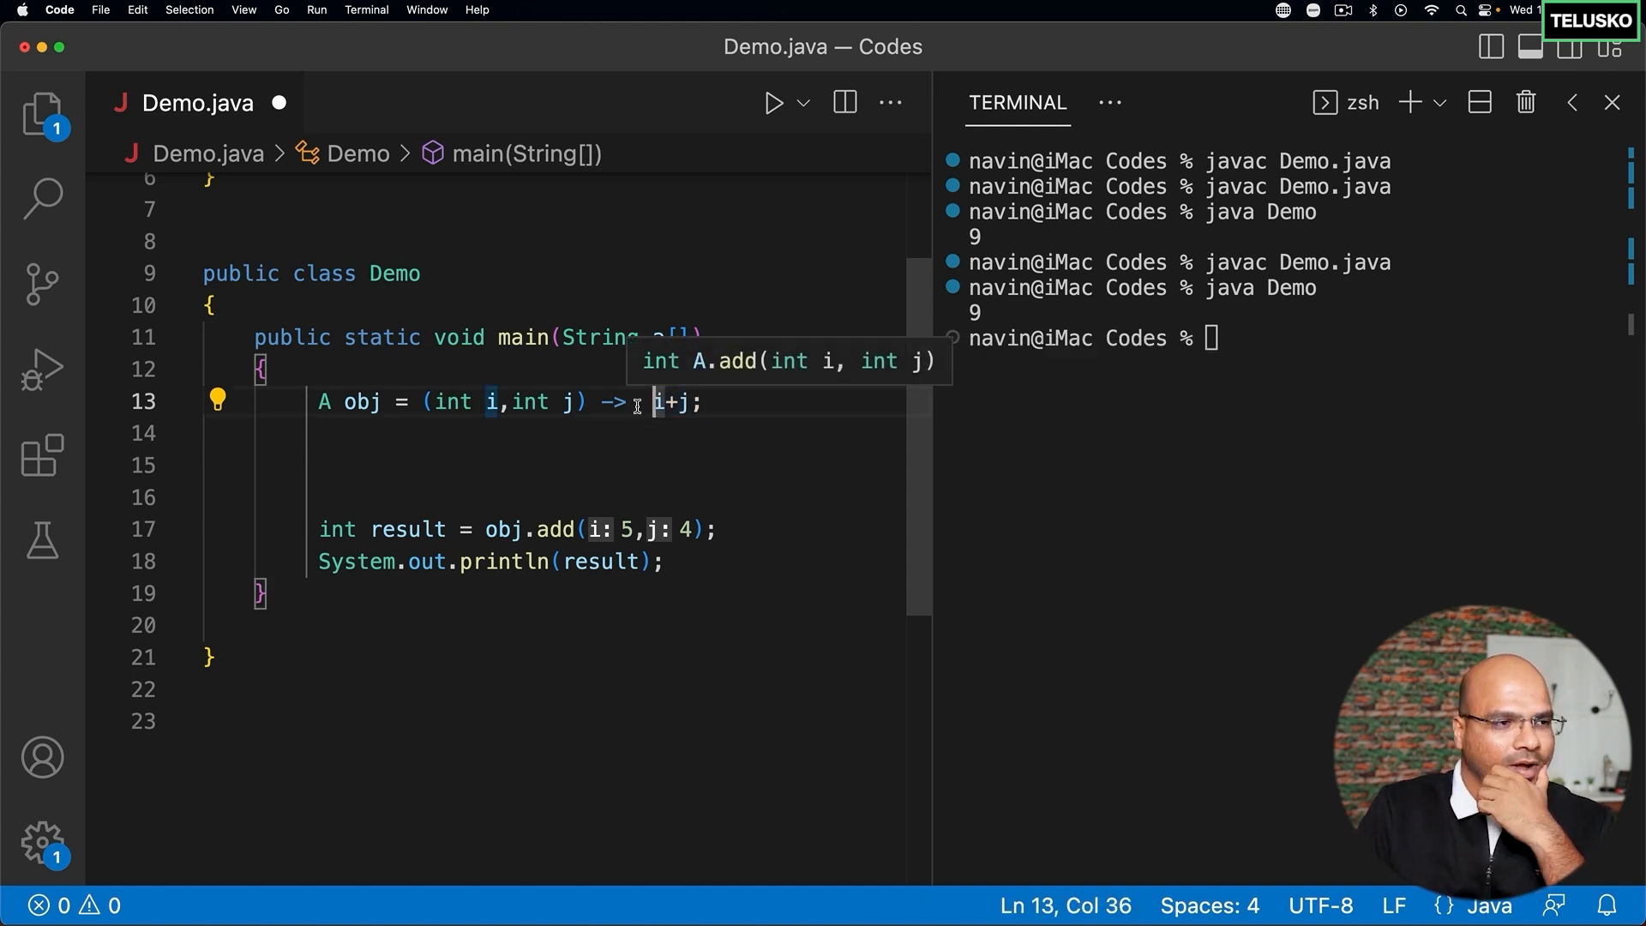
- Remove the int type from the lambda's parameter j
{"action": "double_click", "coordinate": [525, 401]}
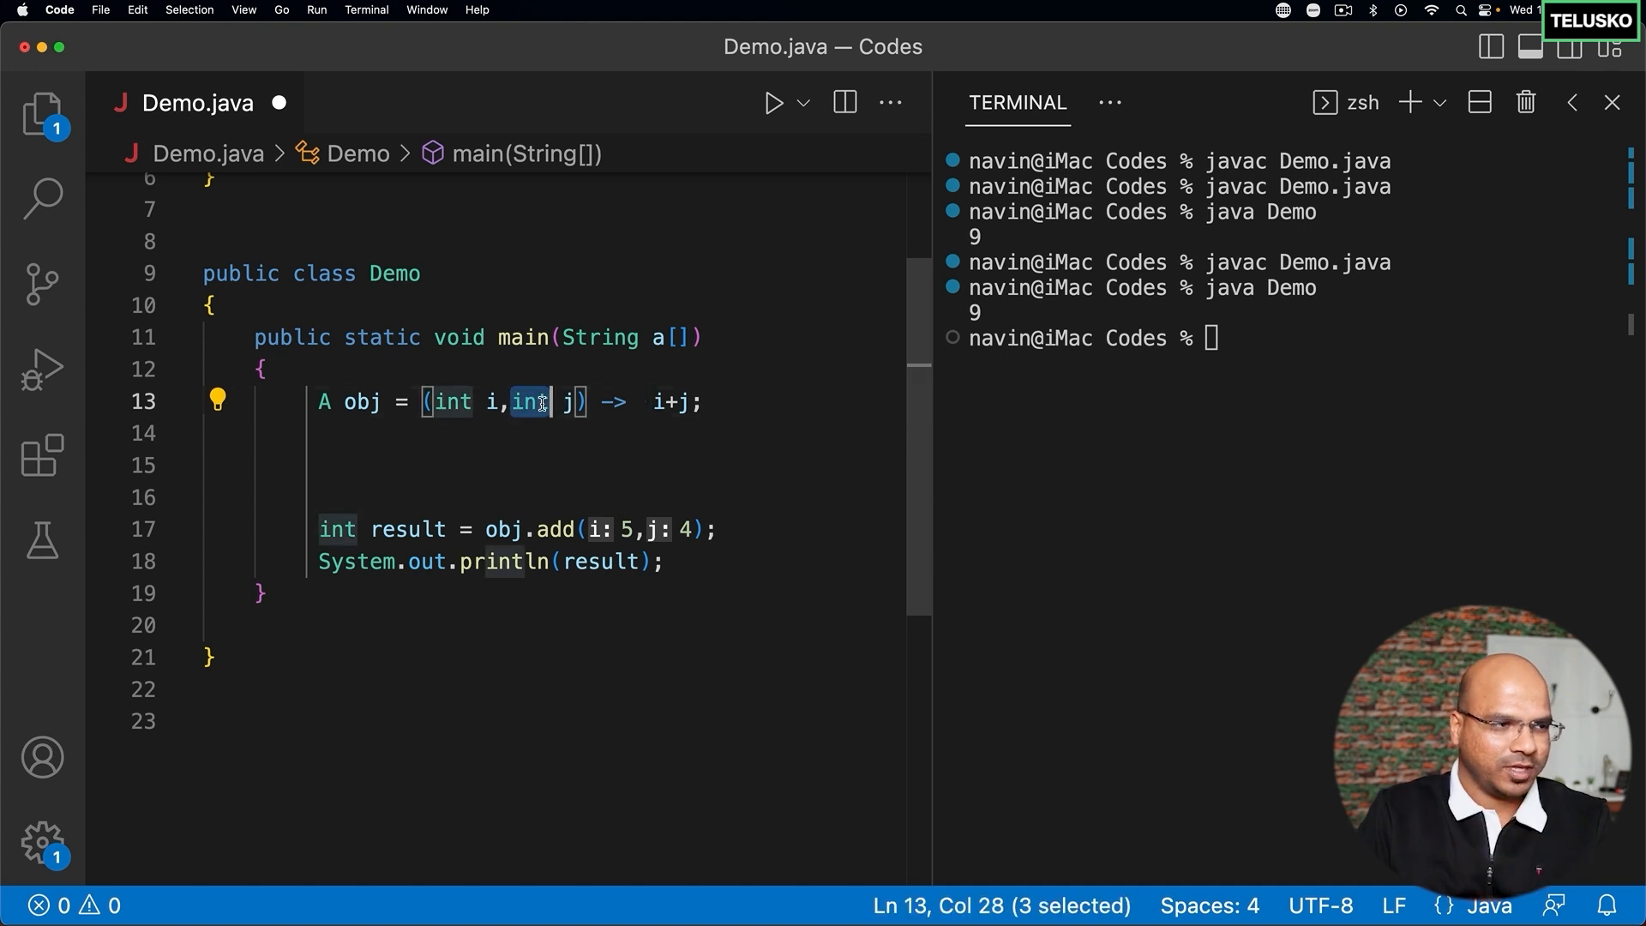
{"action": "key", "text": "Backspace"}
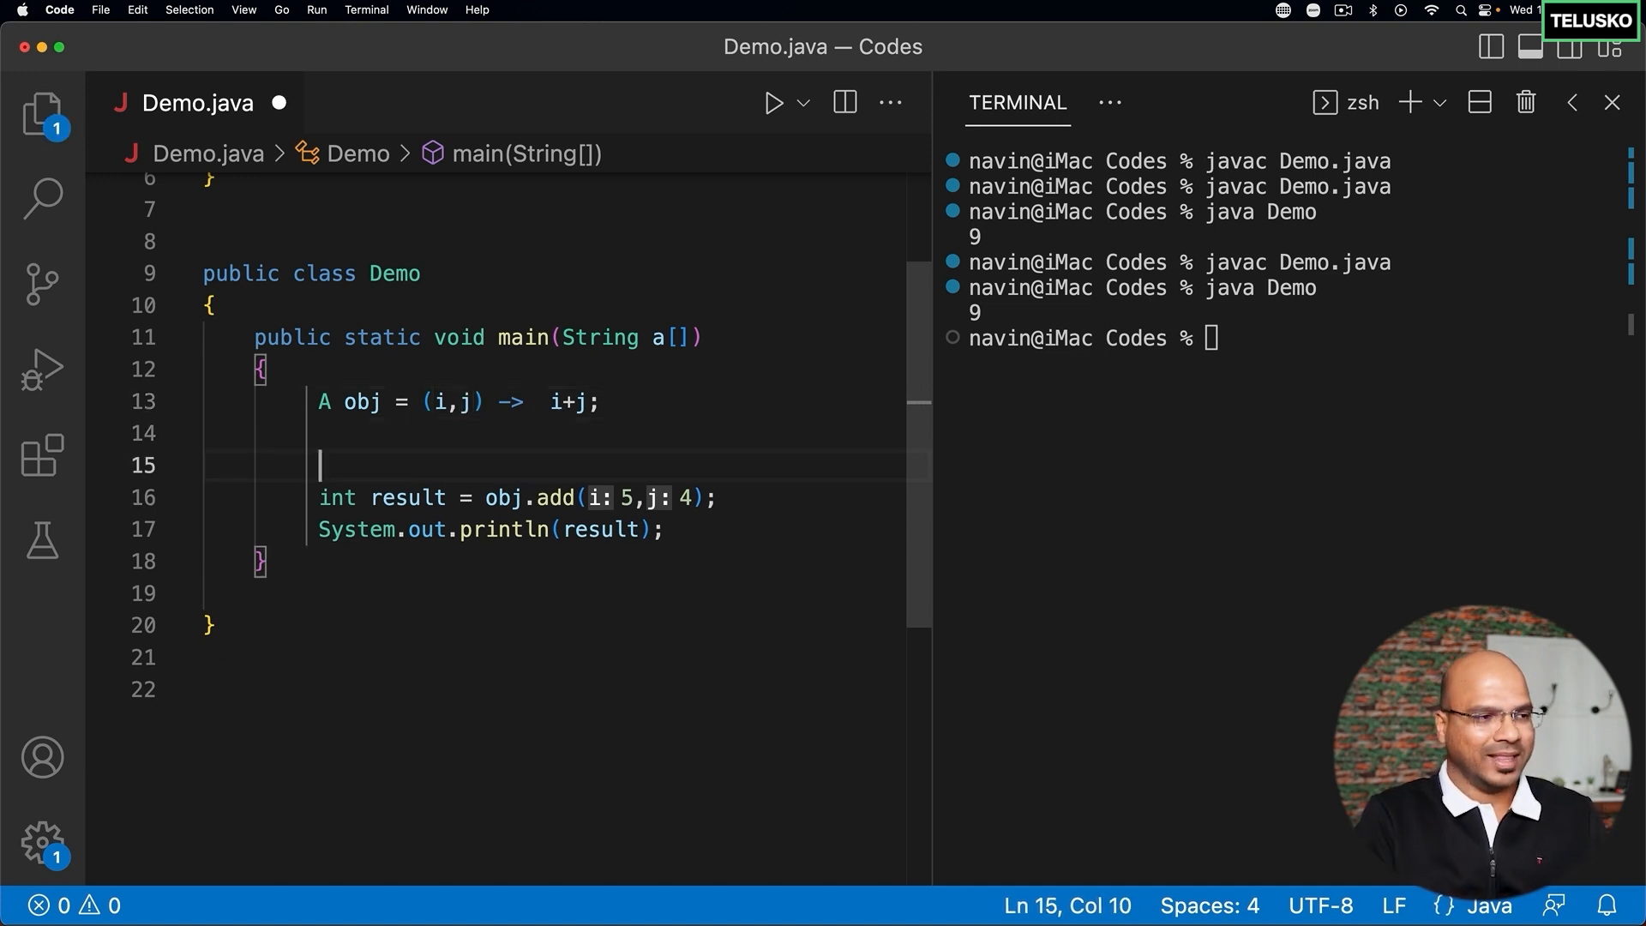
{"action": "mouse_move", "coordinate": [714, 486]}
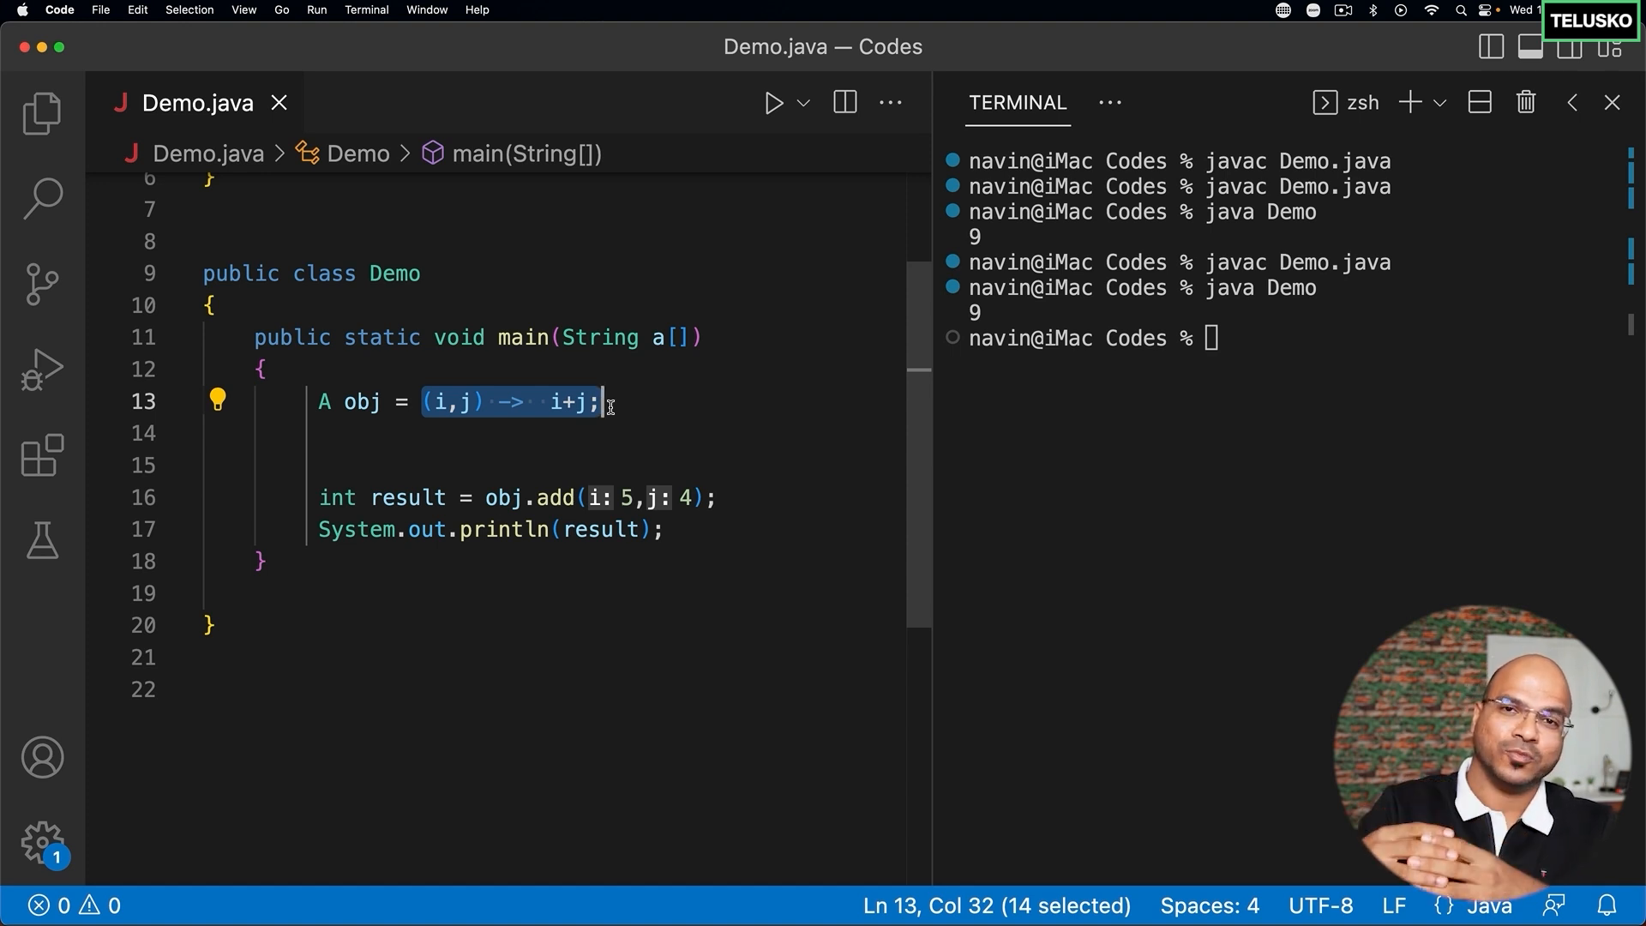
{"action": "mouse_move", "coordinate": [528, 464]}
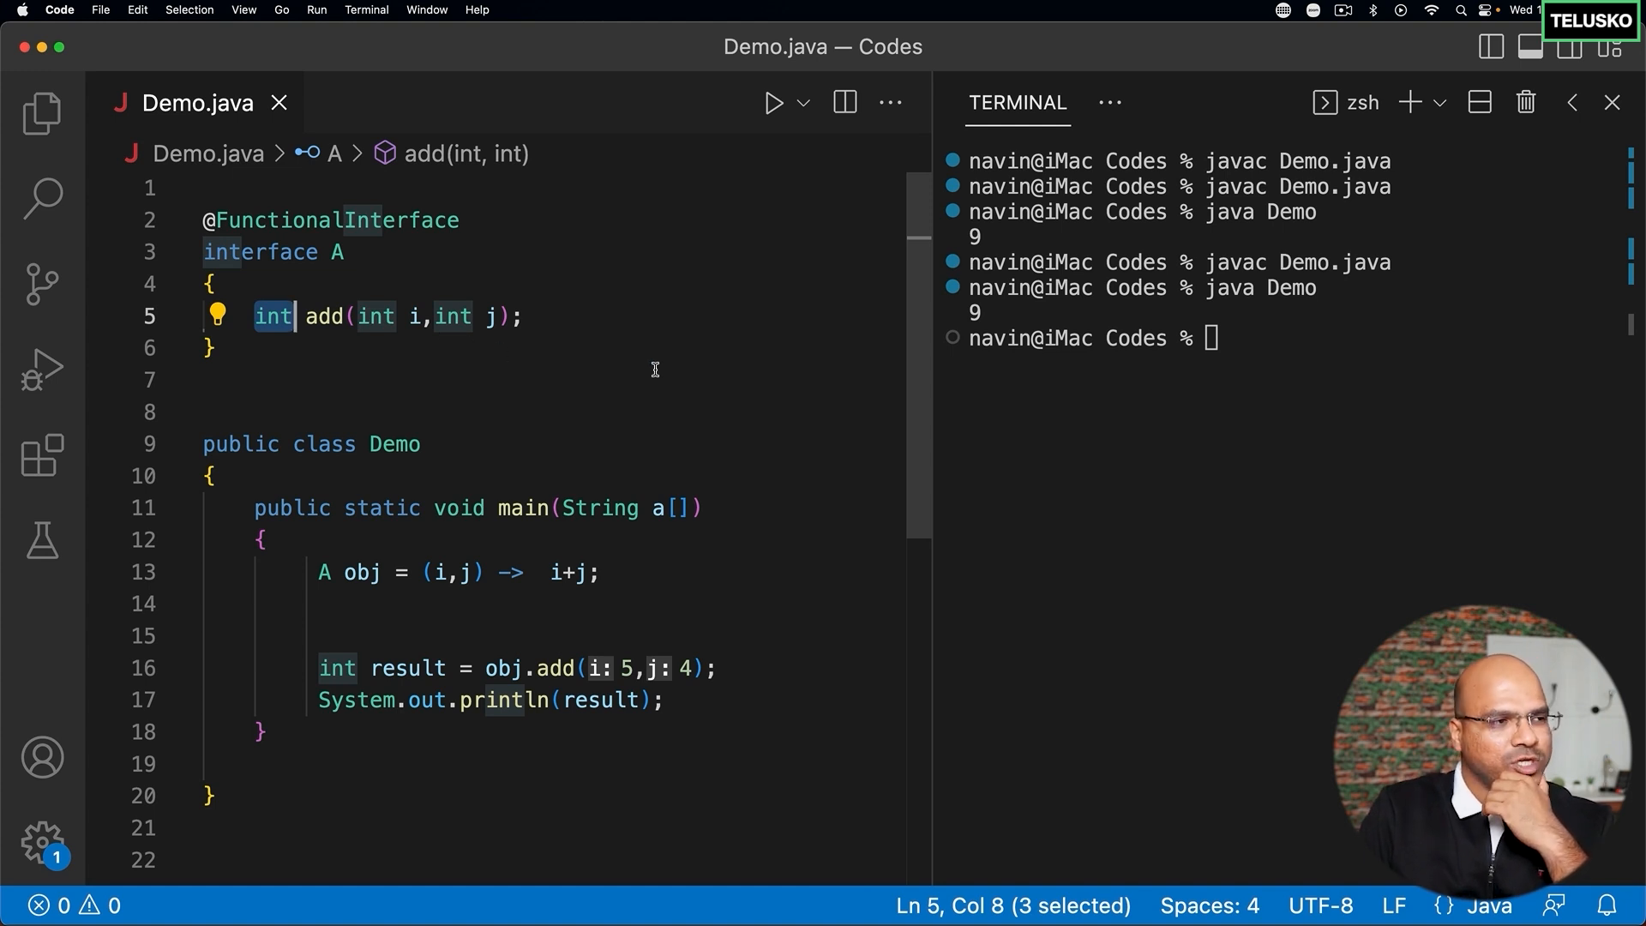
{"action": "mouse_move", "coordinate": [506, 555]}
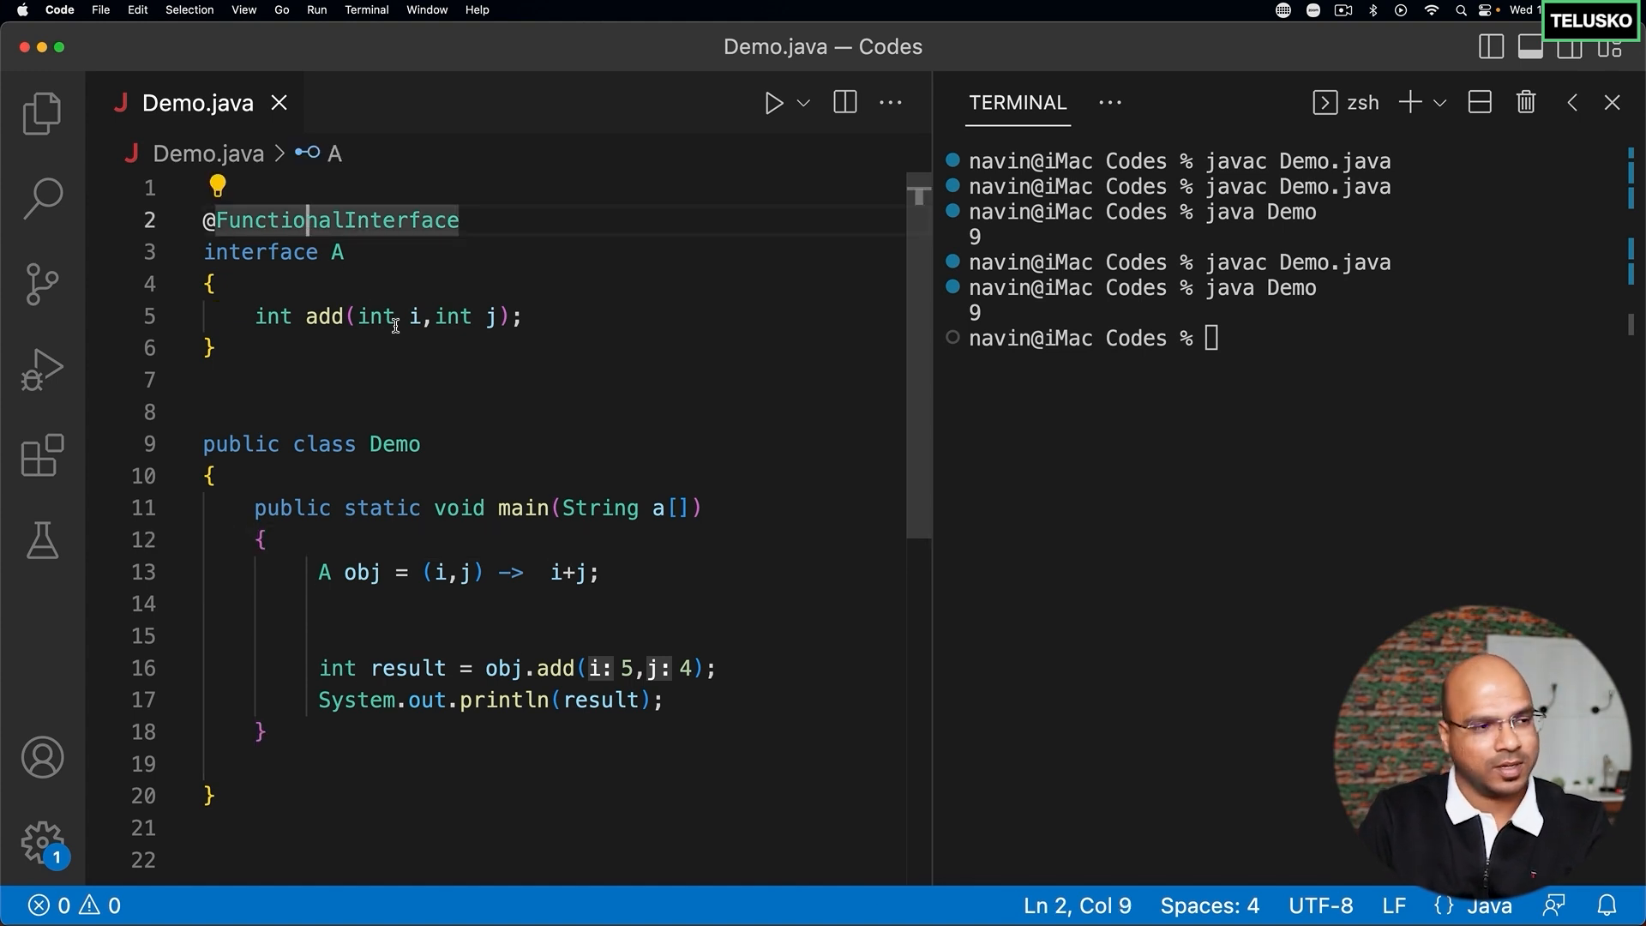
{"action": "left_click", "coordinate": [564, 316]}
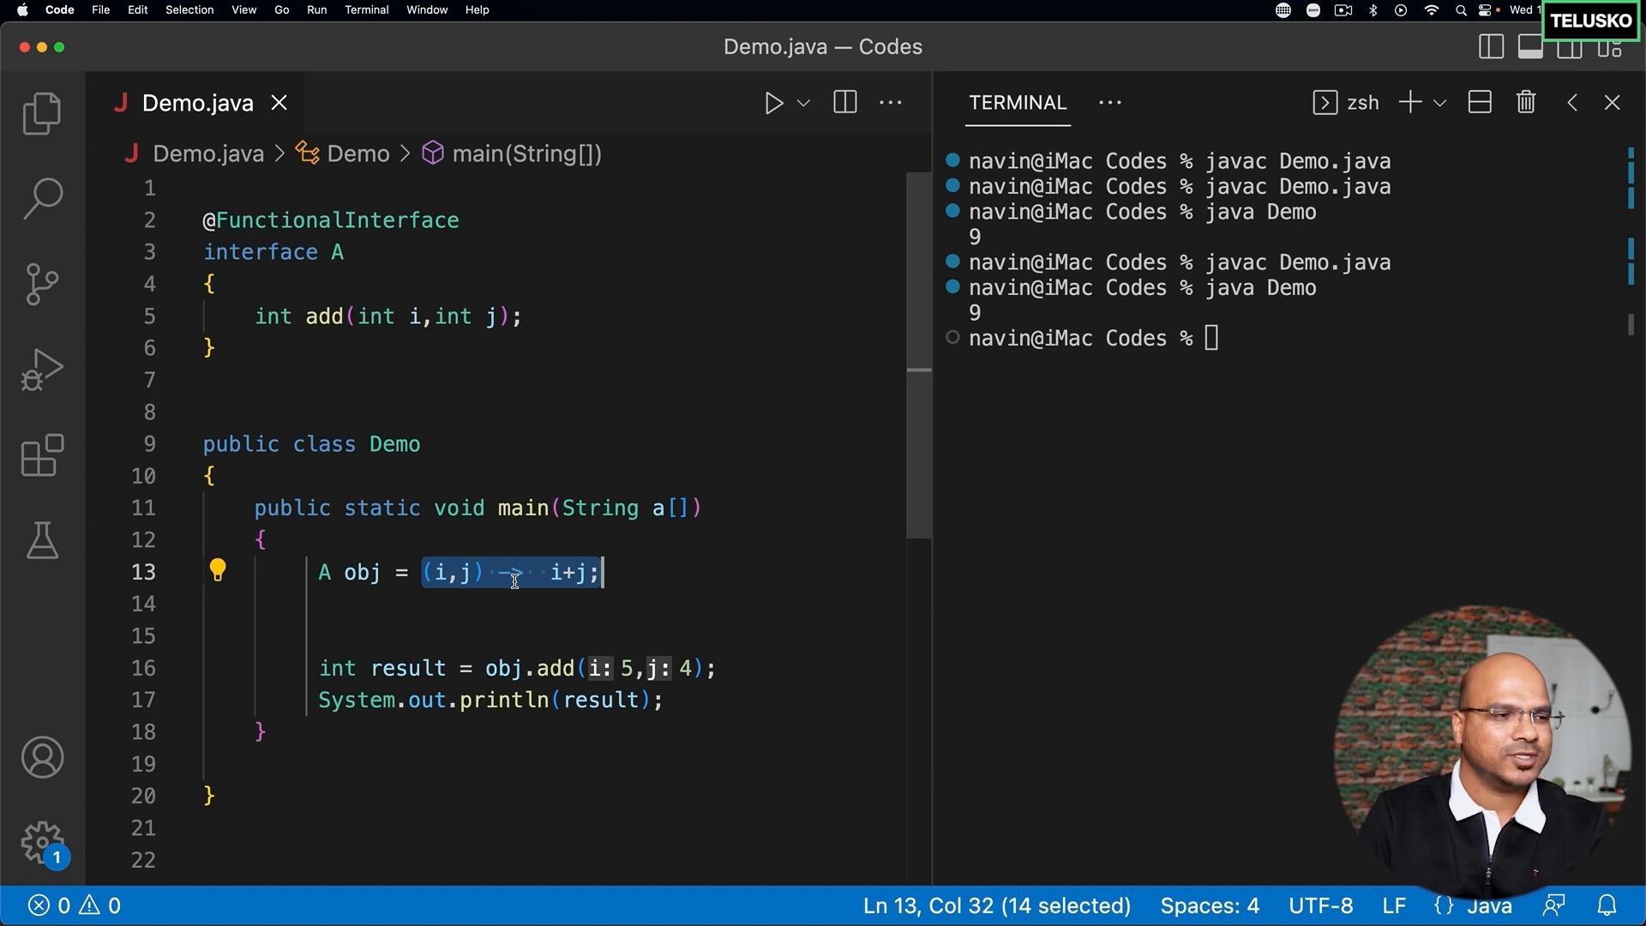
{"action": "mouse_move", "coordinate": [514, 571]}
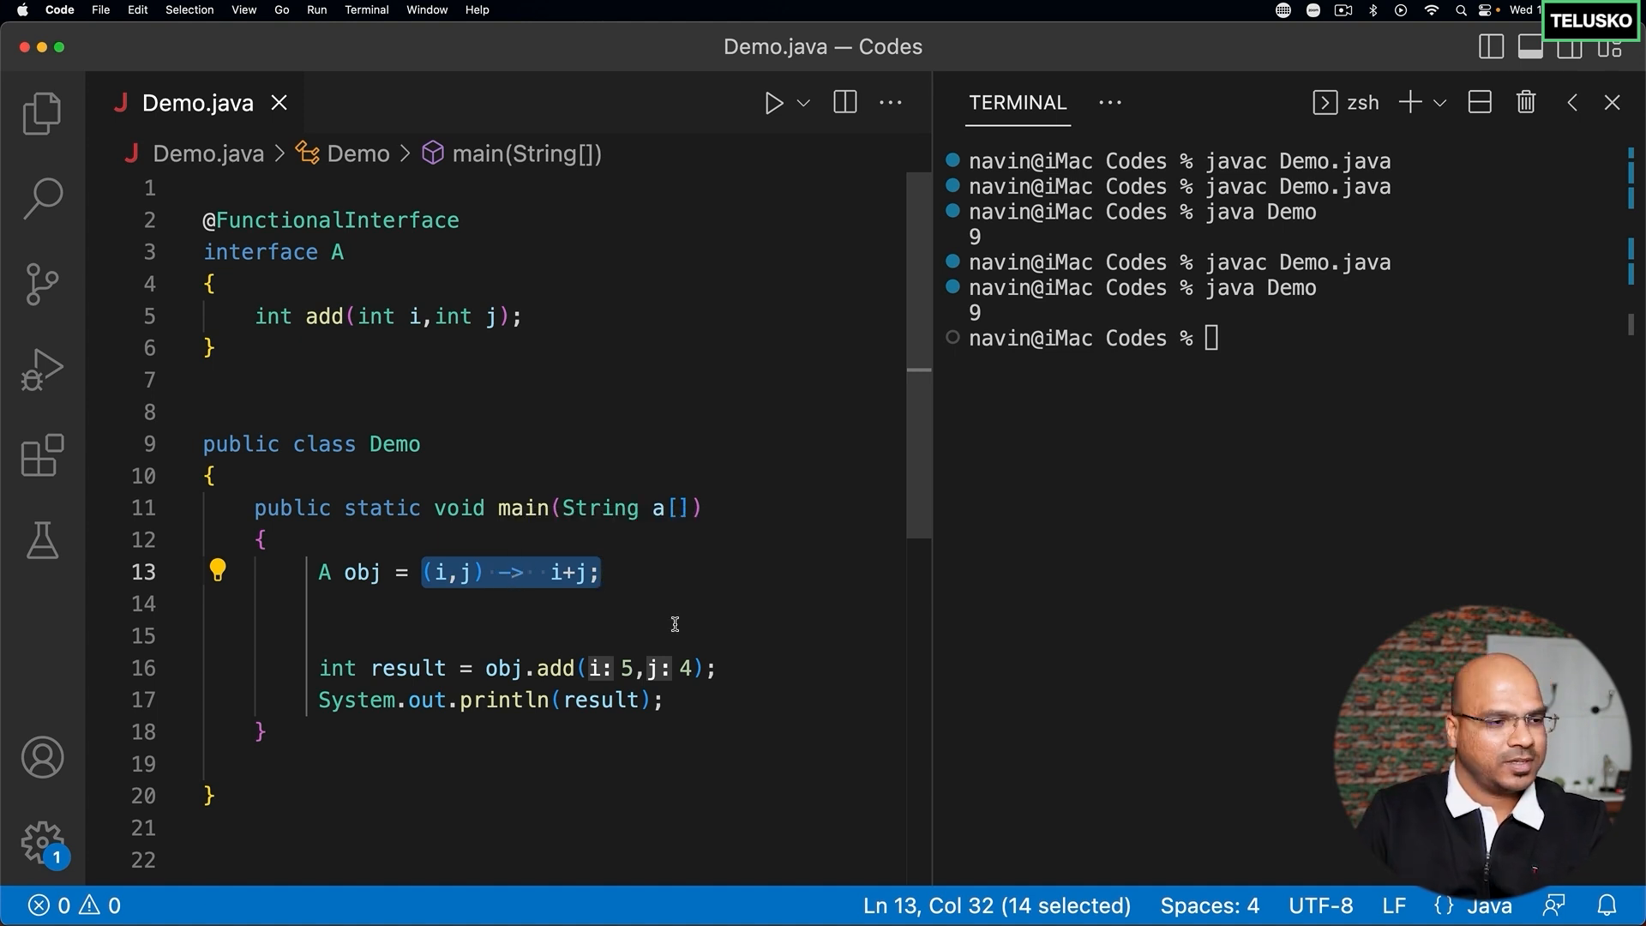
{"action": "mouse_move", "coordinate": [338, 364]}
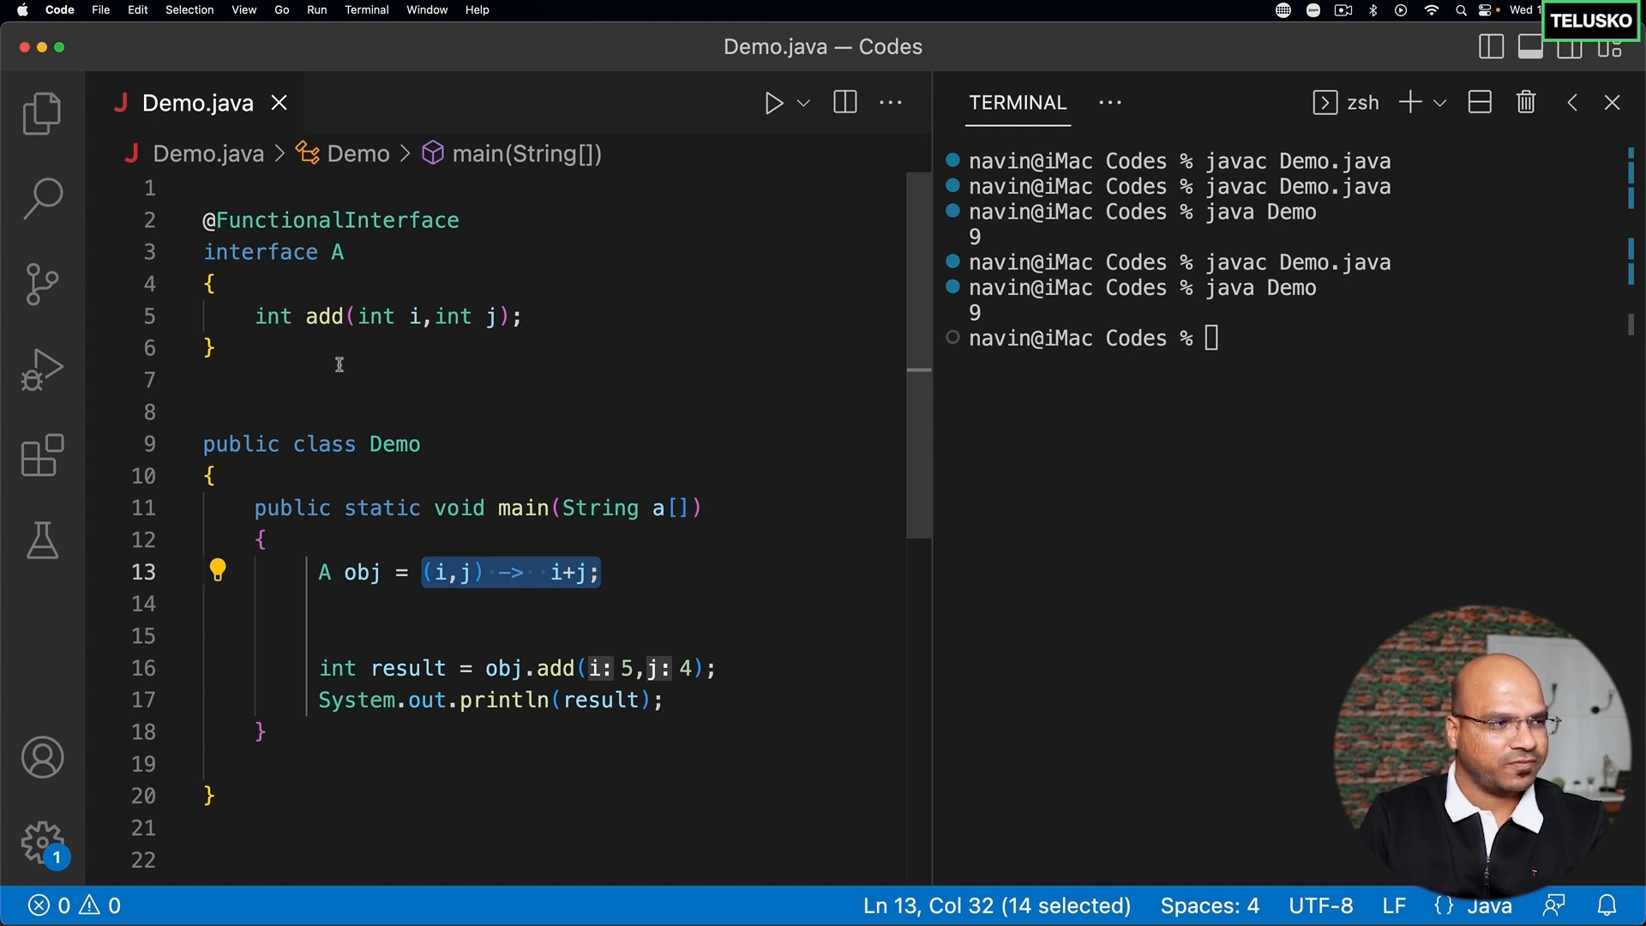